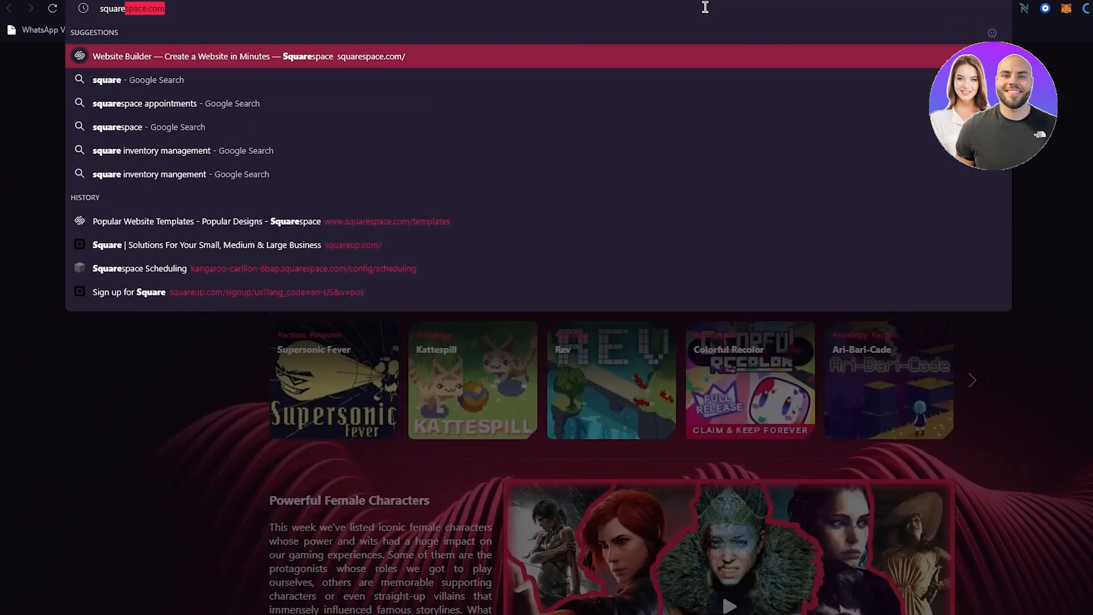
Open the Squarespace website builder homepage, scroll past its banner, and begin a 'seo keyword' search
click(244, 56)
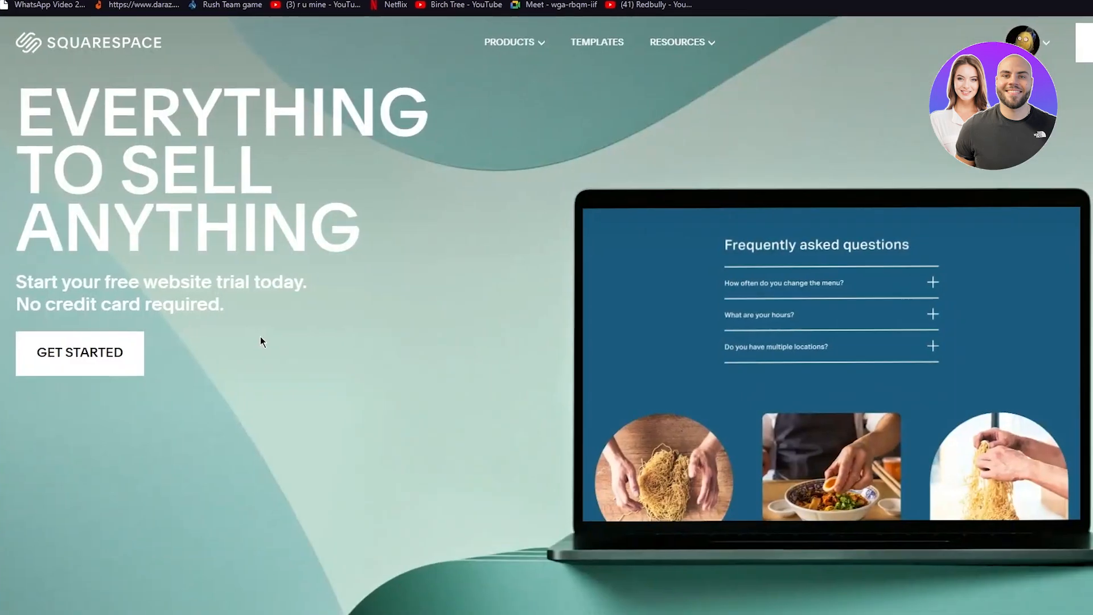
scroll(down, 3)
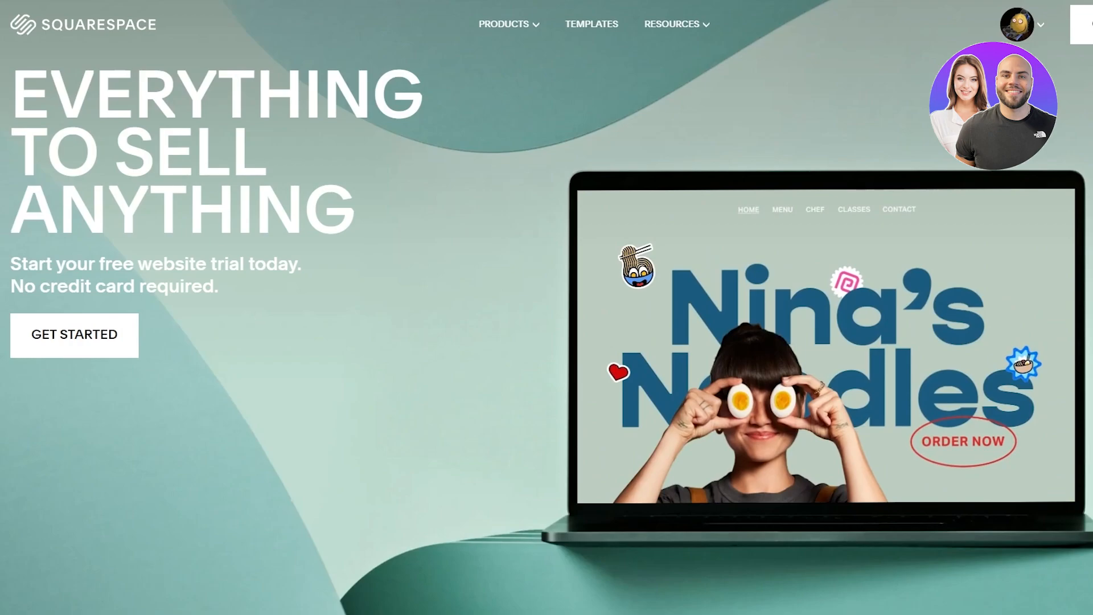
text(seo keyword)
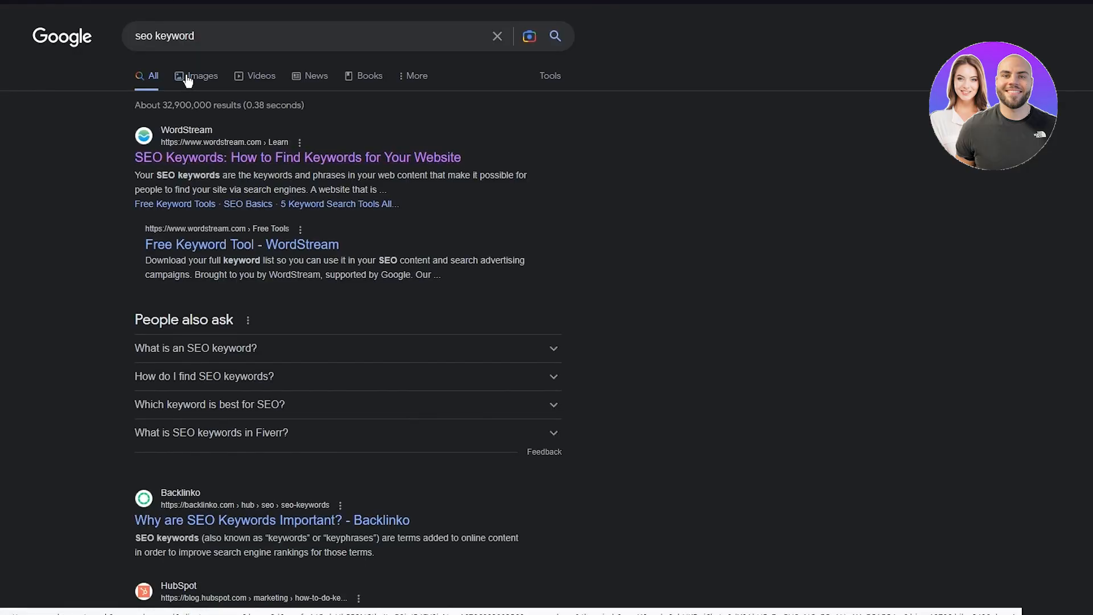
Switch the 'seo keyword' search to Images and scroll through the thumbnails
click(202, 76)
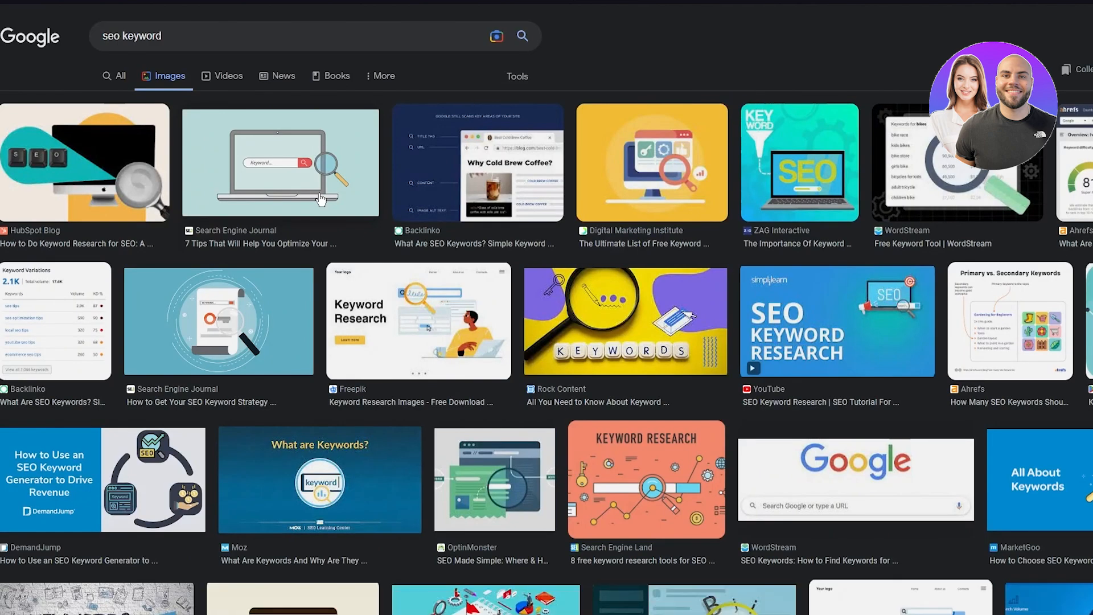
scroll(down, 3)
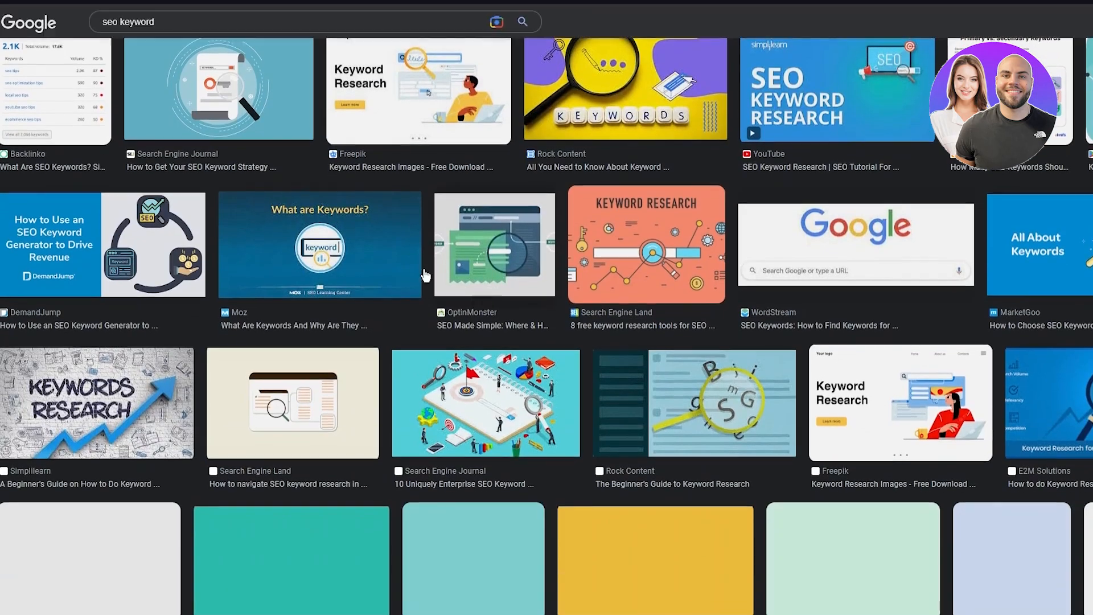
scroll(up, 3)
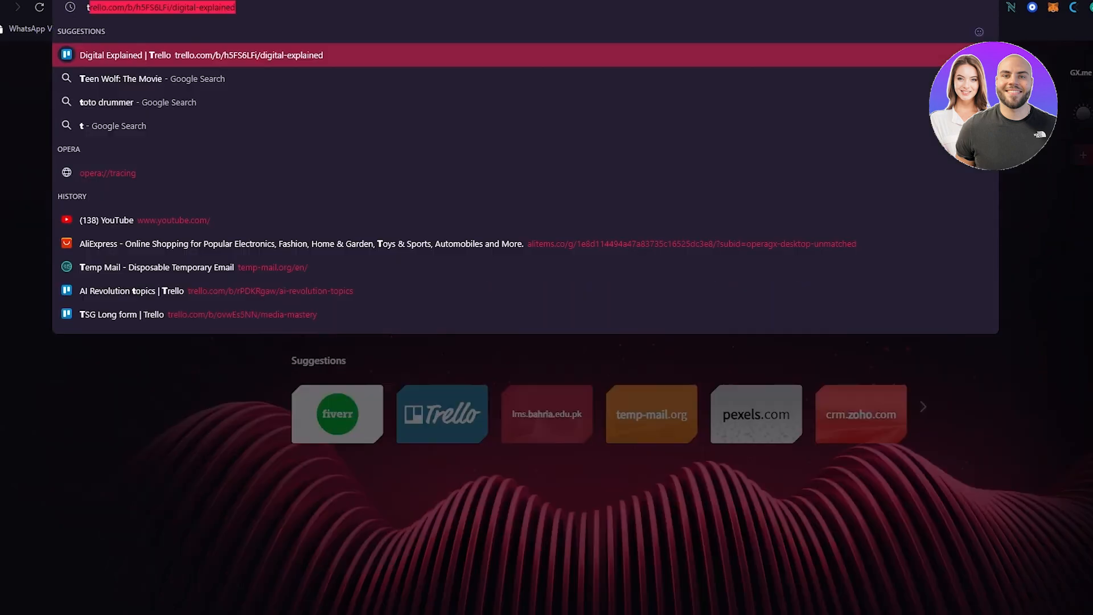
Search Google for 'the best calisthenics gym near me' from the Opera GX address bar
text(the best ca)
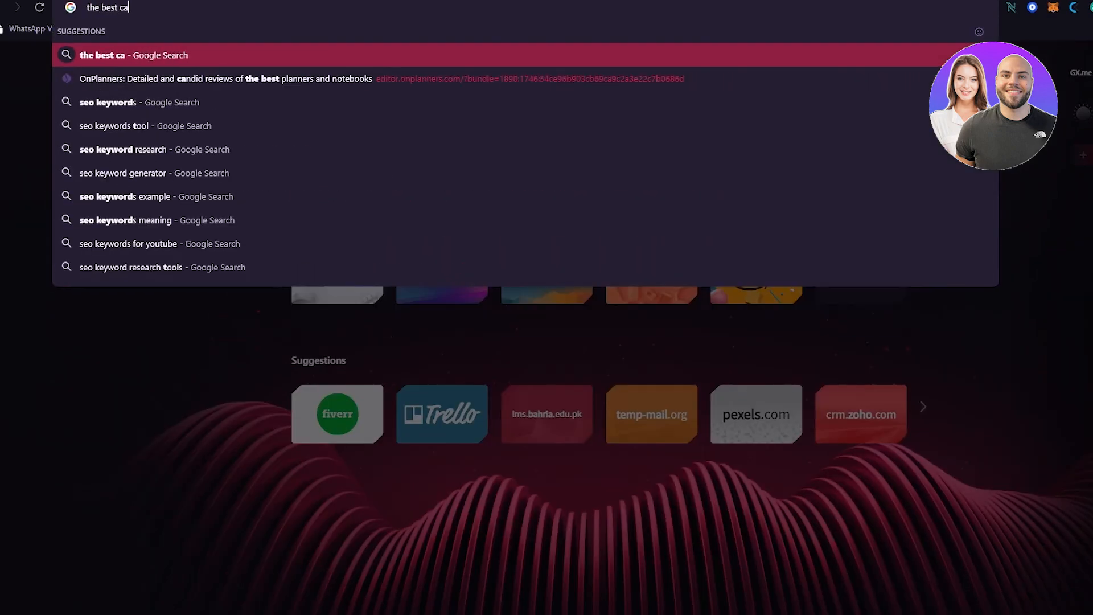
text(listhenics gu)
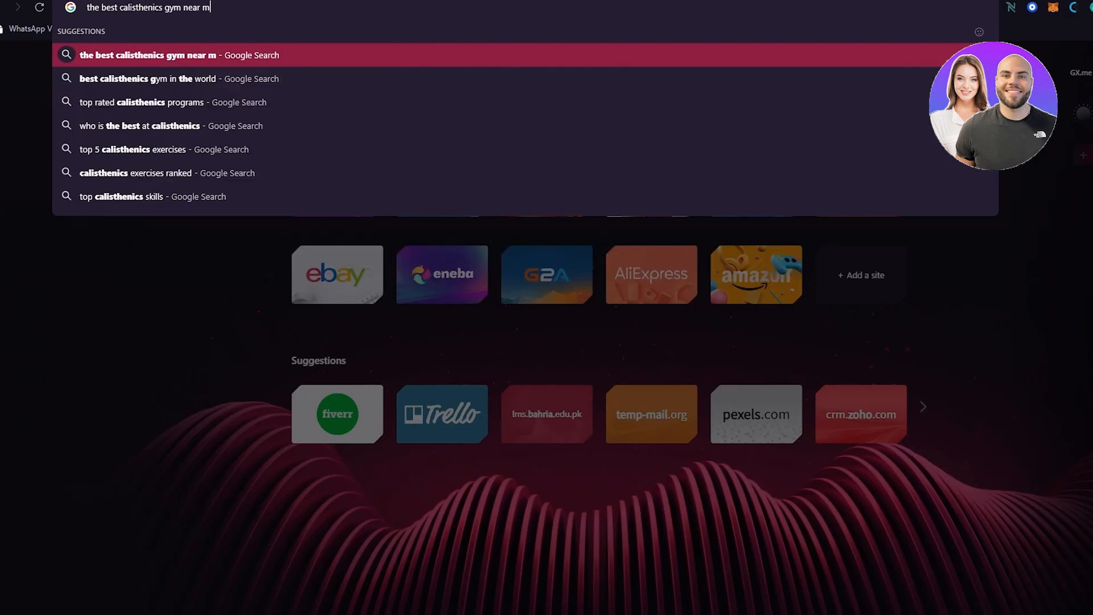
text(e)
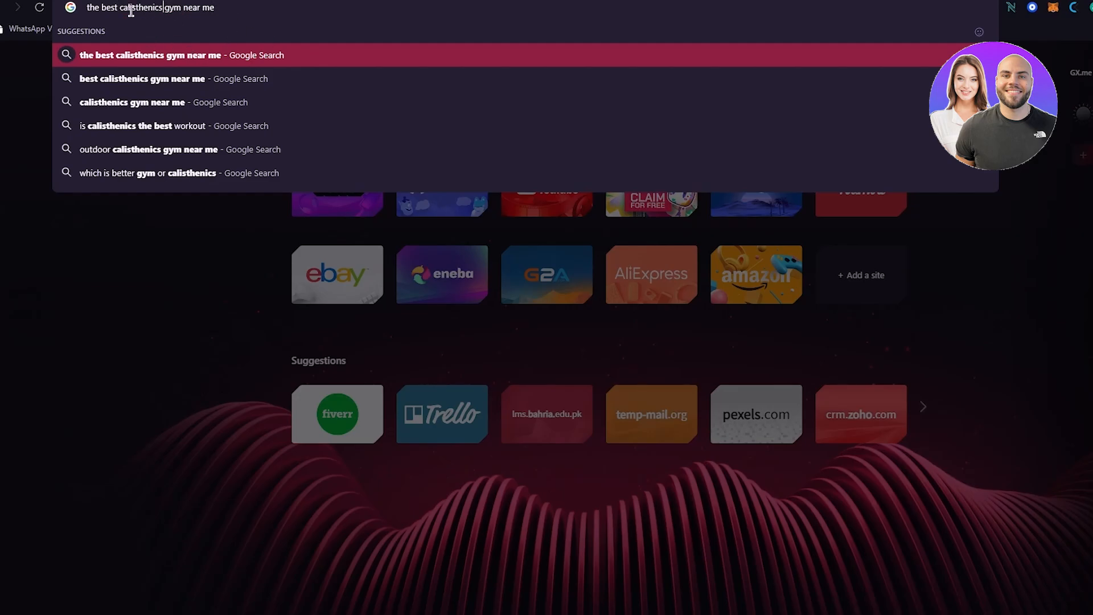
double_click(120, 6)
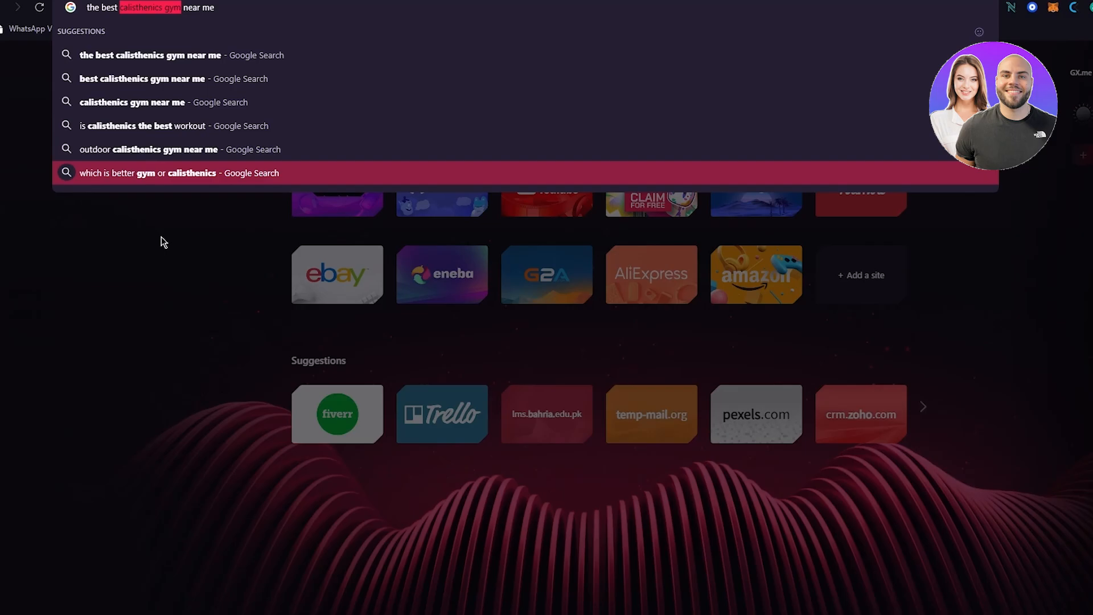
mouse_move(242, 59)
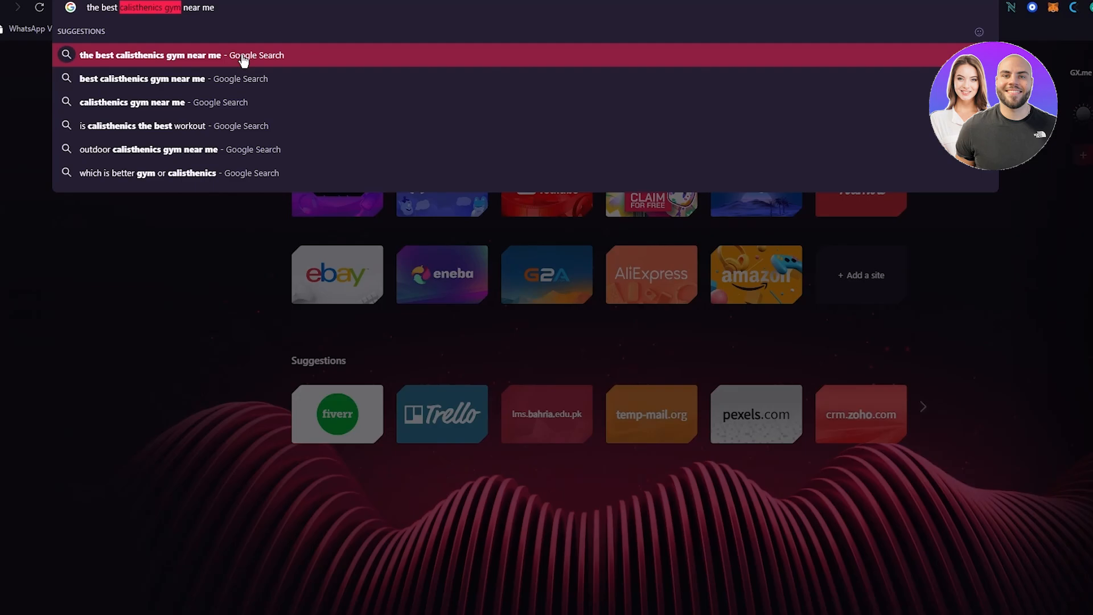
click(152, 327)
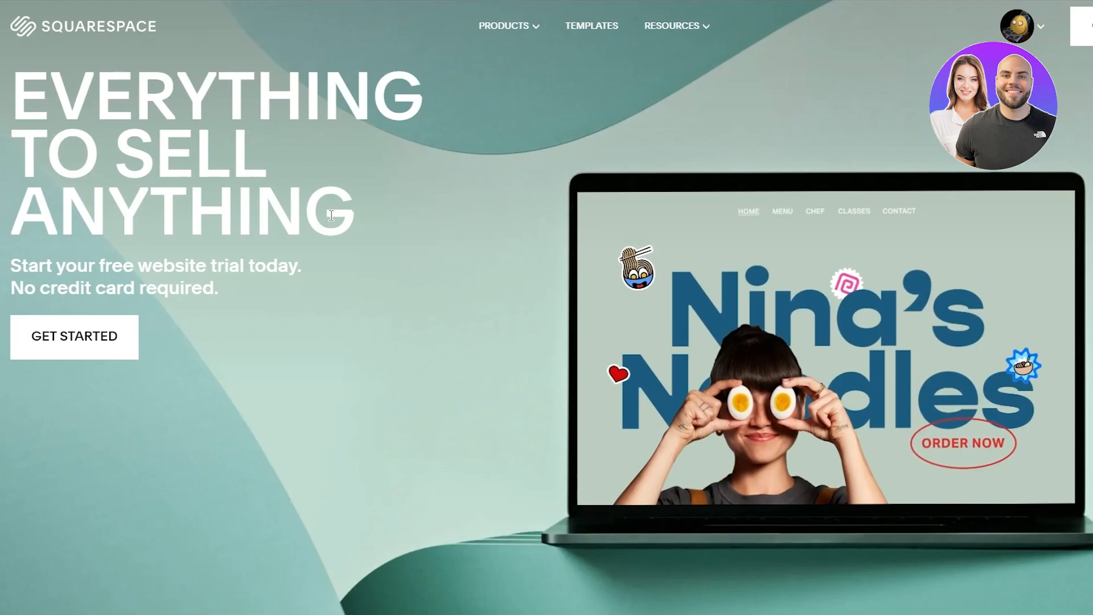
scroll(down, 3)
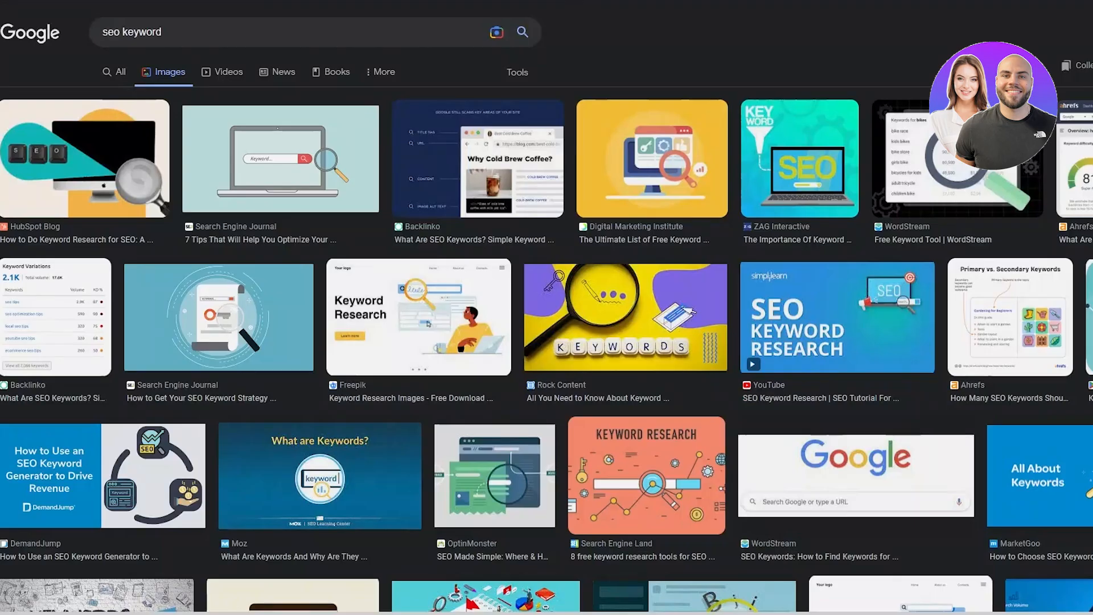
Search 'keyword synonym', enlarge the Power Thesaurus image, then close the preview
text(ke)
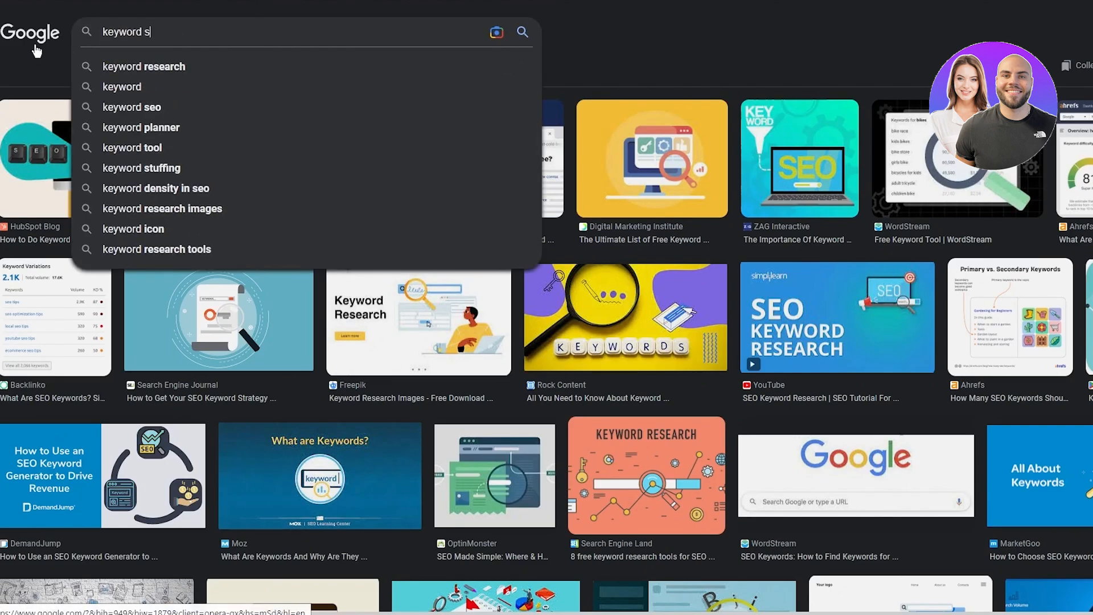
text(ynonym)
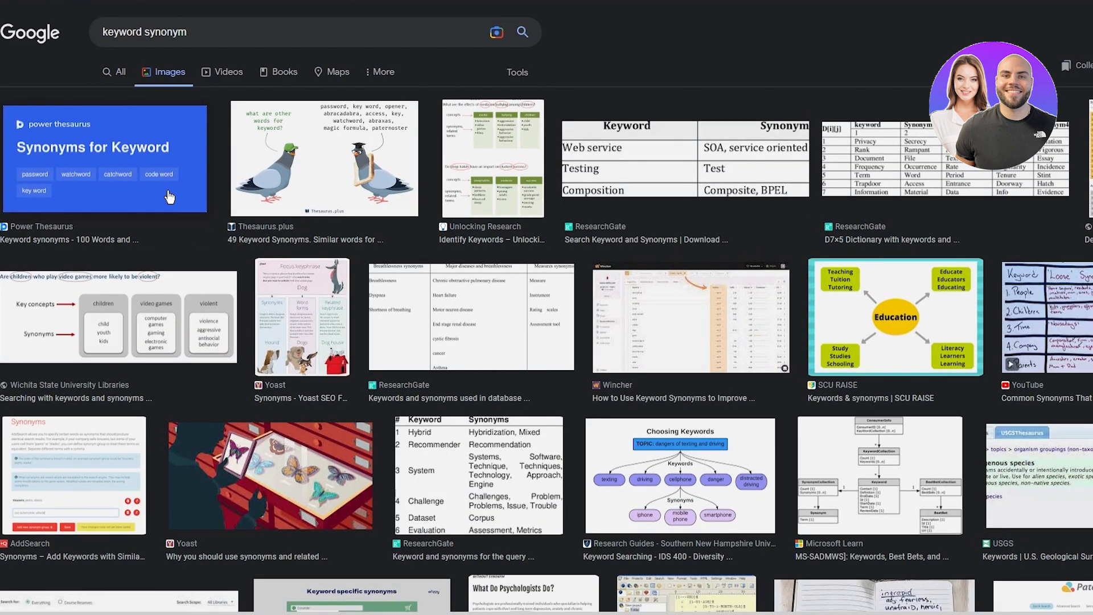
click(105, 157)
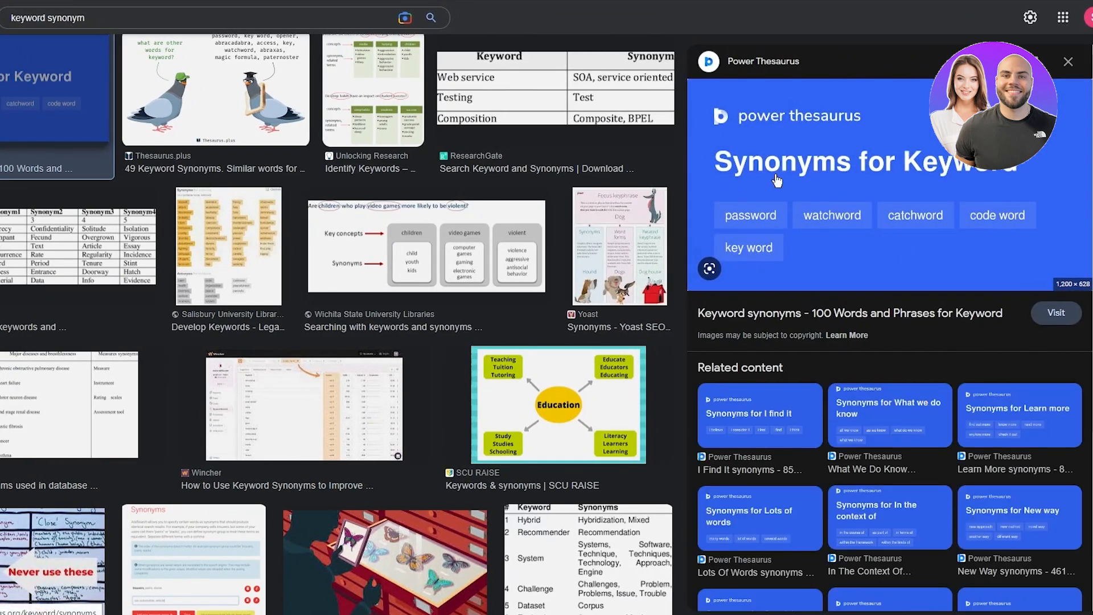
mouse_move(752, 229)
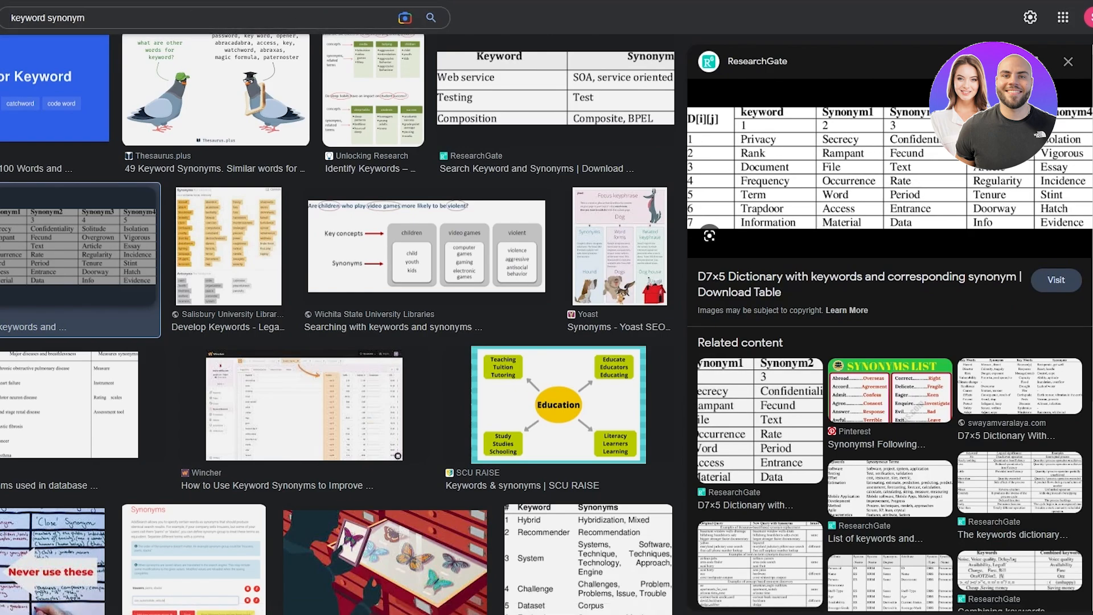
click(1067, 62)
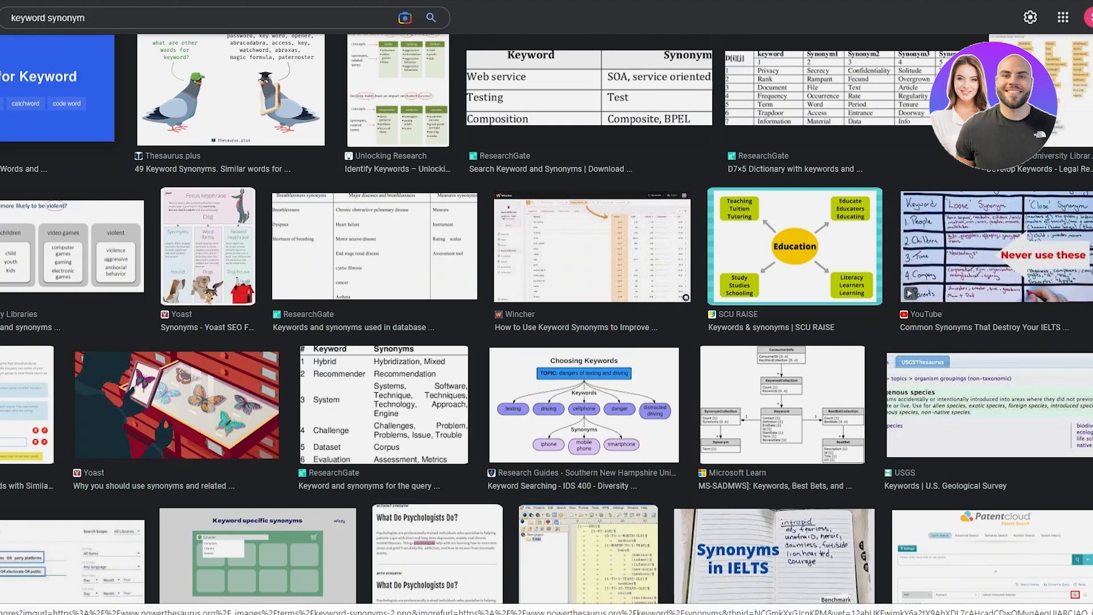
Search 'seo keyword synonym', then add 'generator' to the query
text(seo keyword)
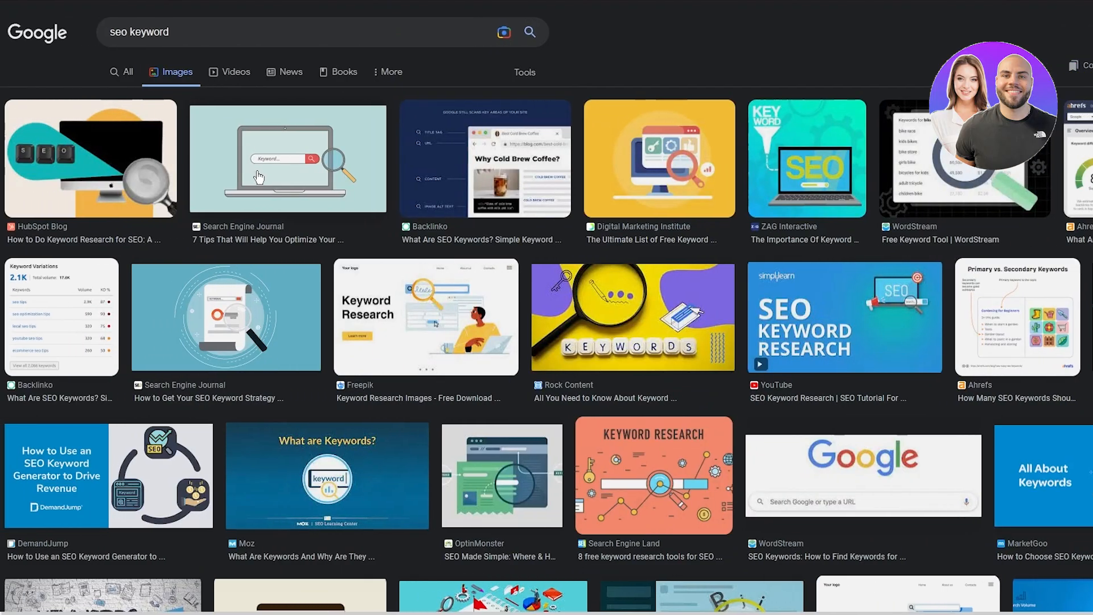
mouse_move(190, 55)
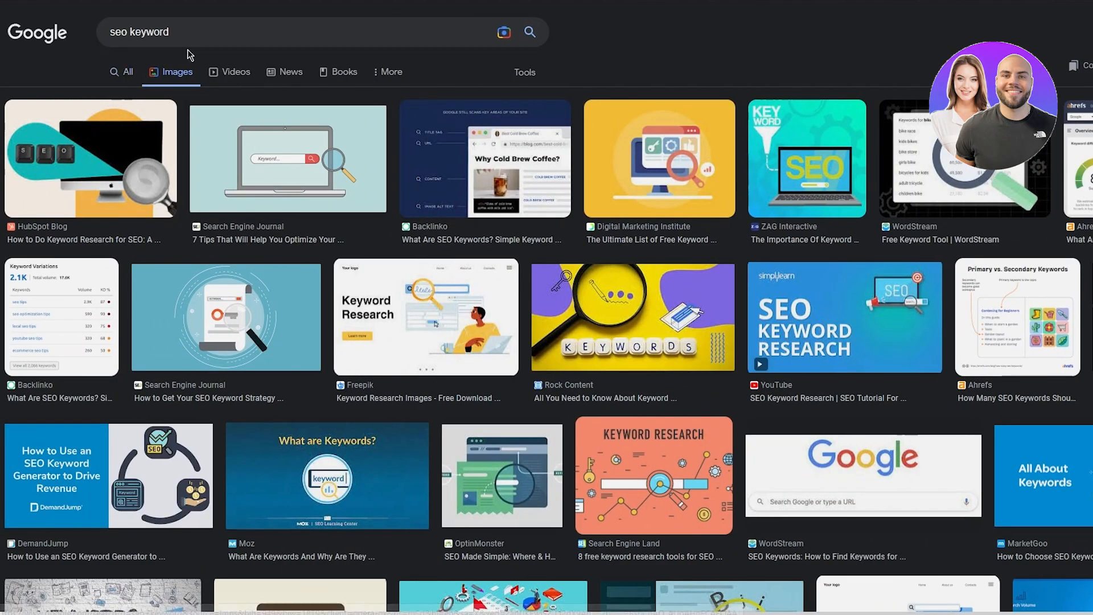
text(synonym)
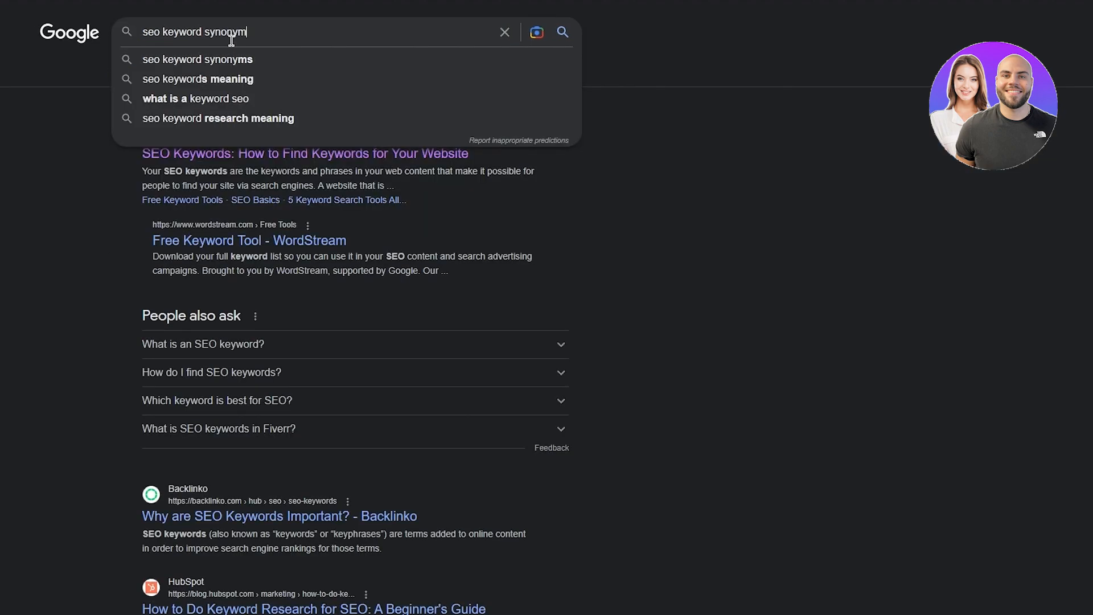
key(Backspace)
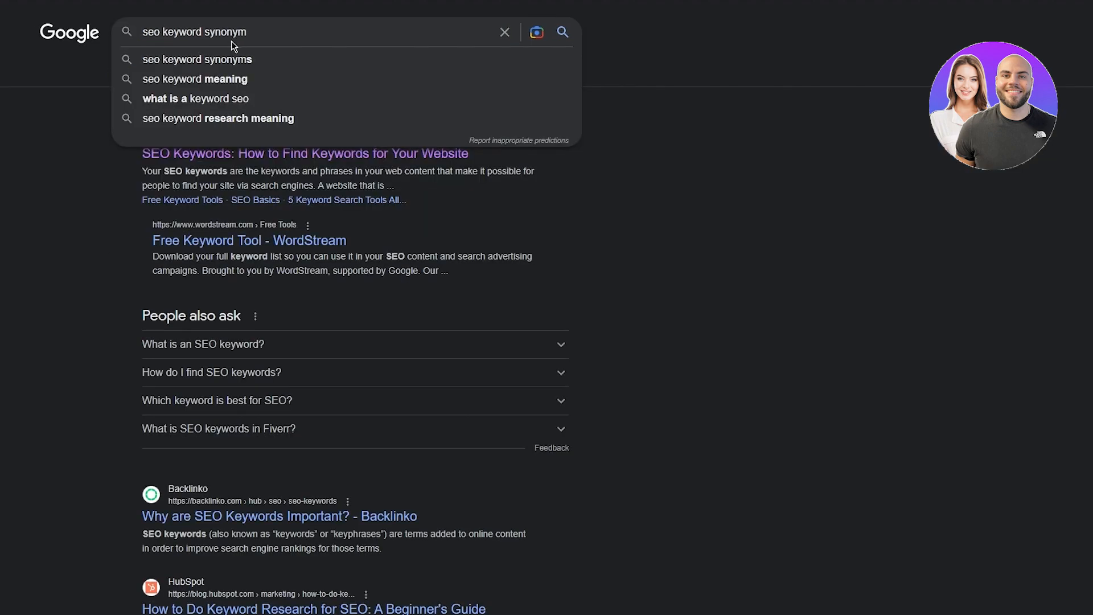
key(Return)
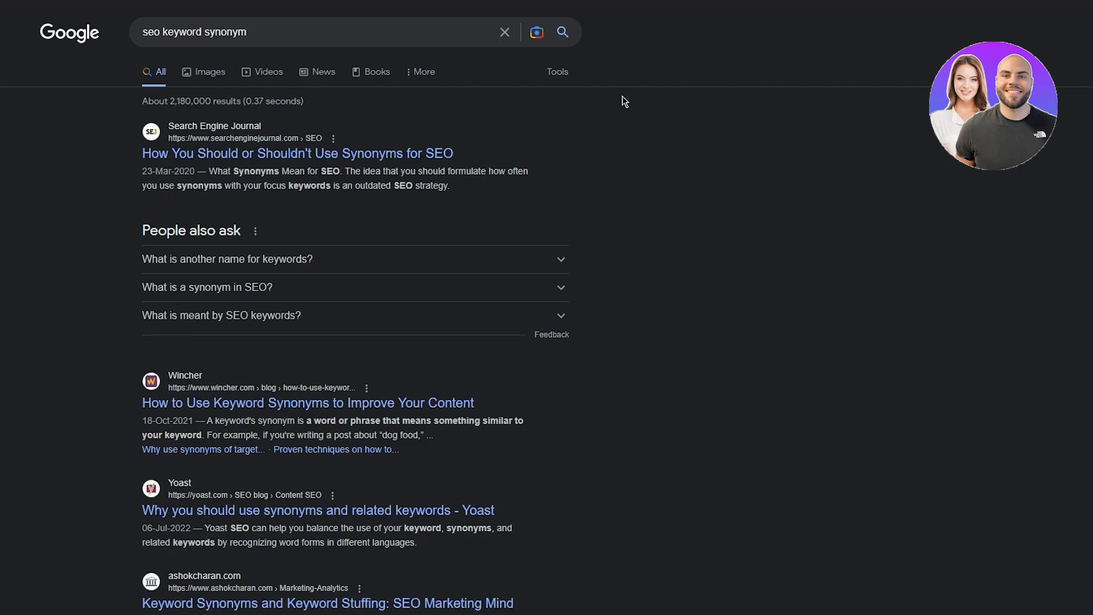
mouse_move(307, 43)
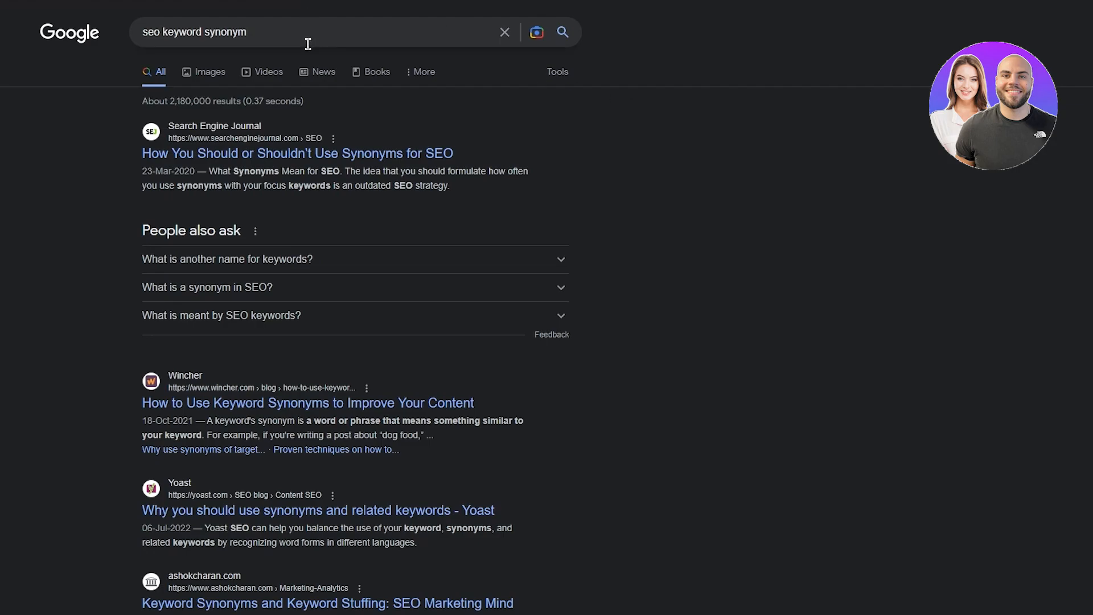
text(generator)
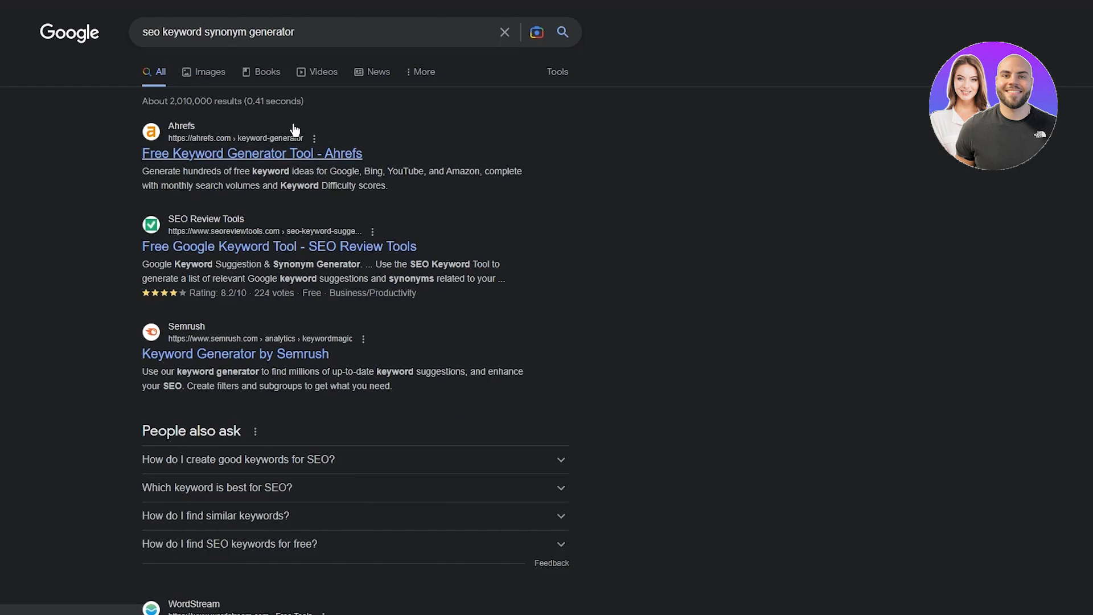
mouse_move(487, 137)
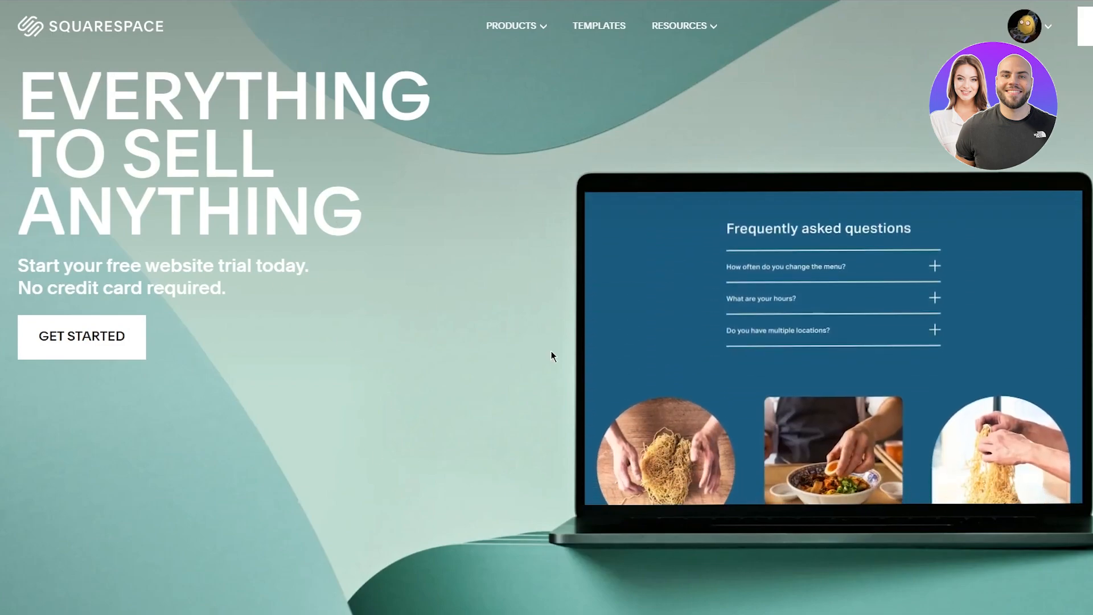
scroll(down, 3)
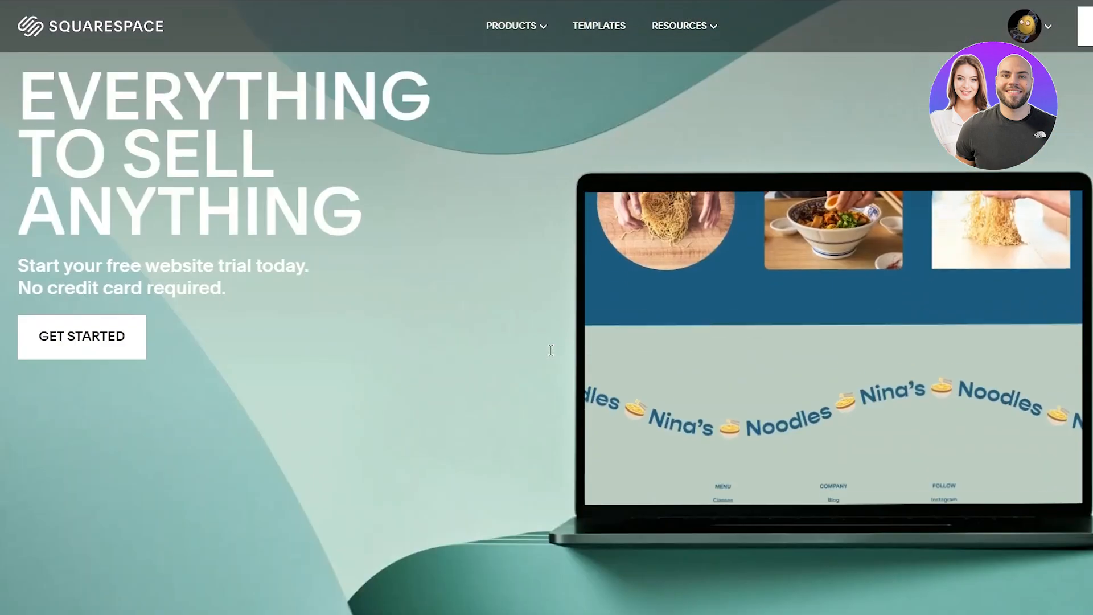
scroll(down, 3)
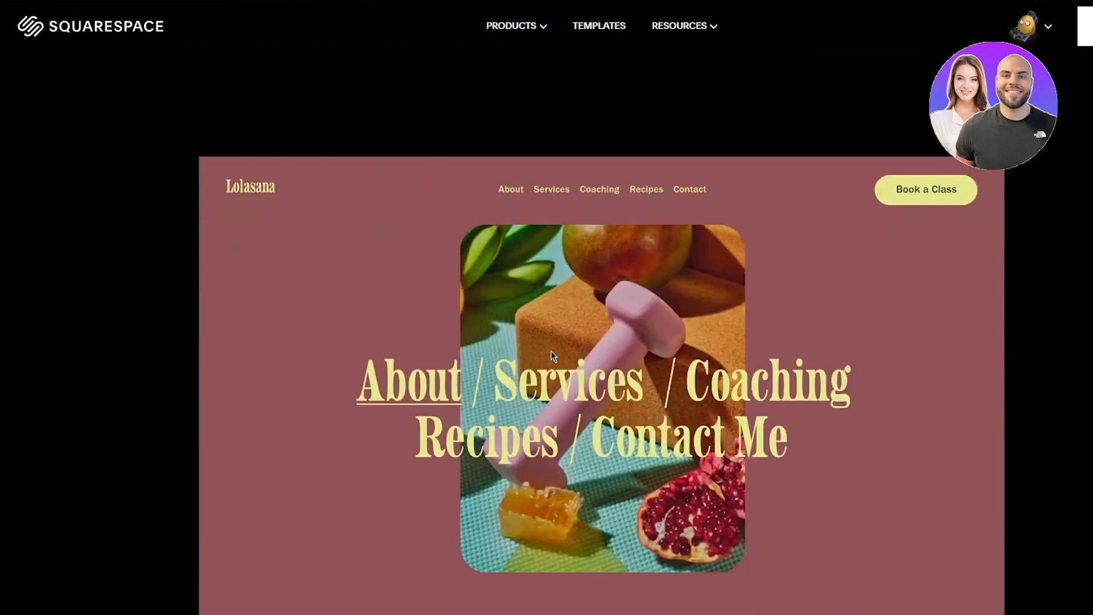
scroll(down, 3)
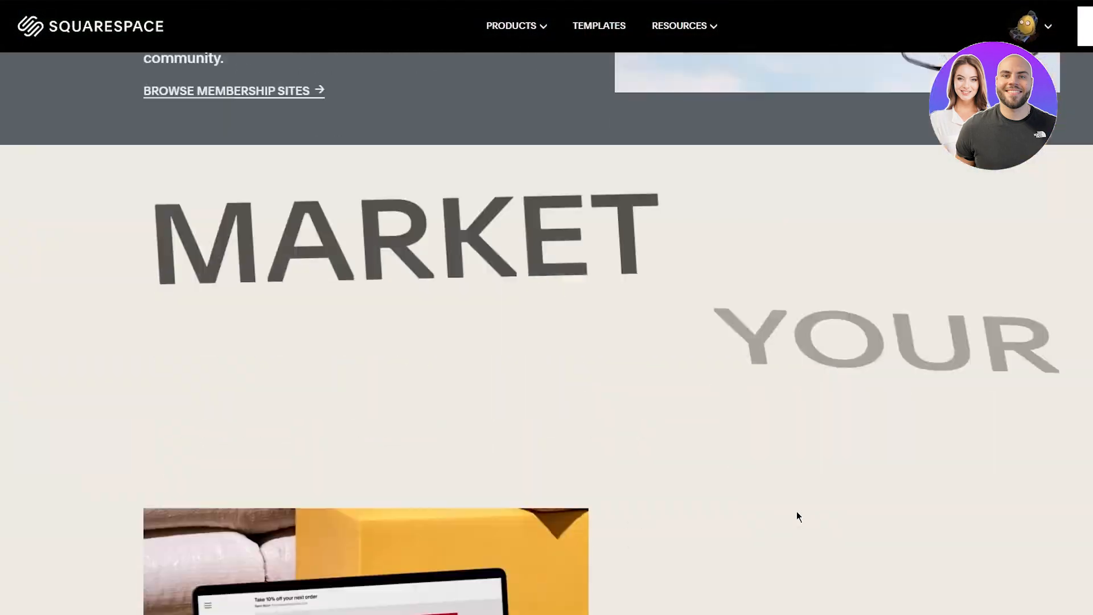
scroll(down, 3)
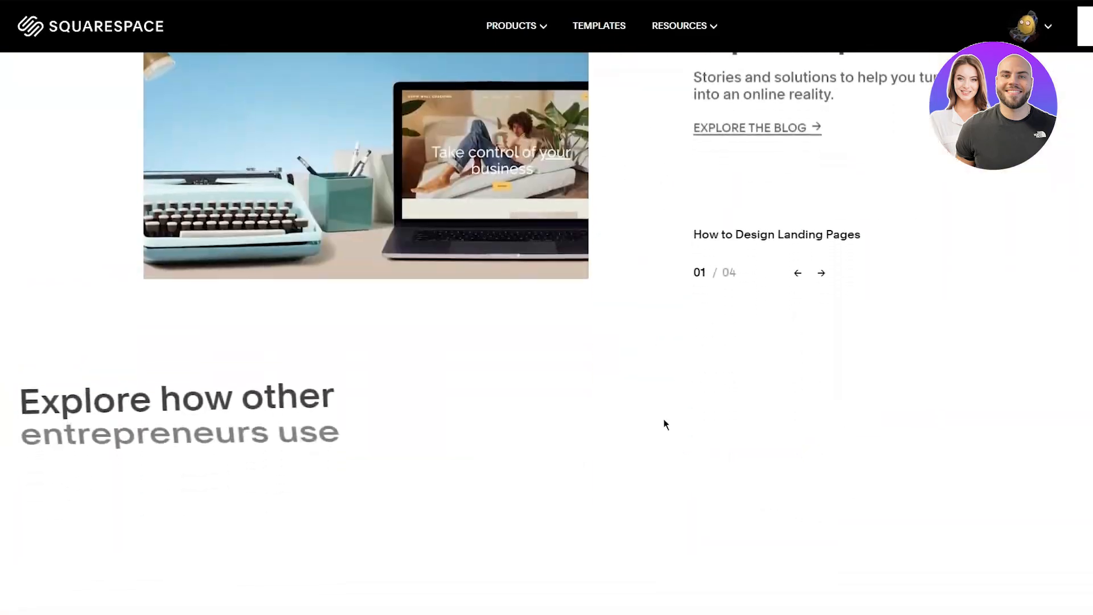
scroll(down, 3)
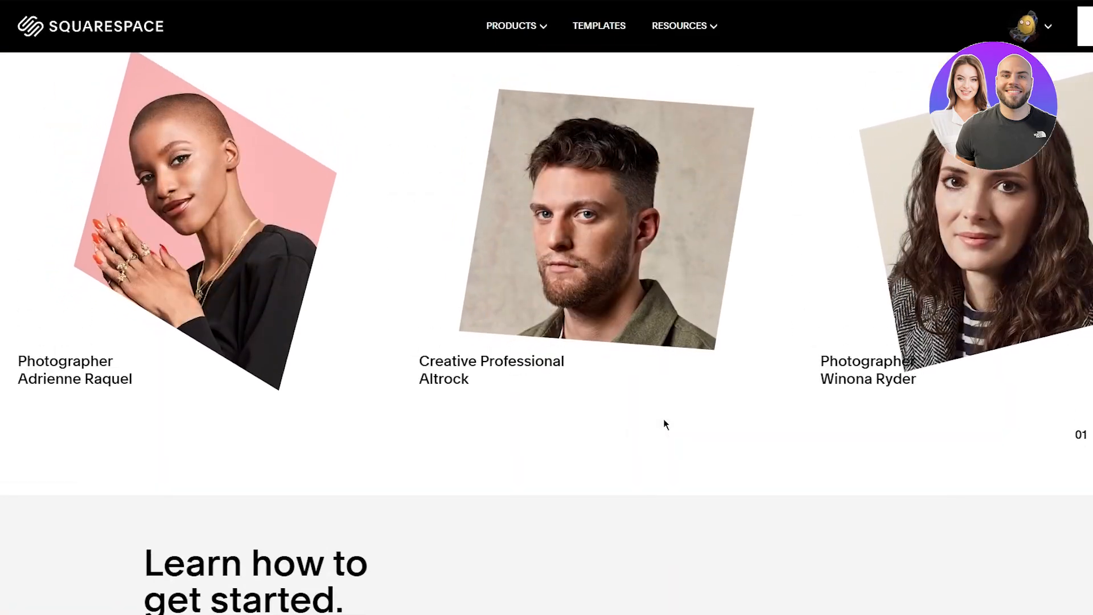
scroll(down, 3)
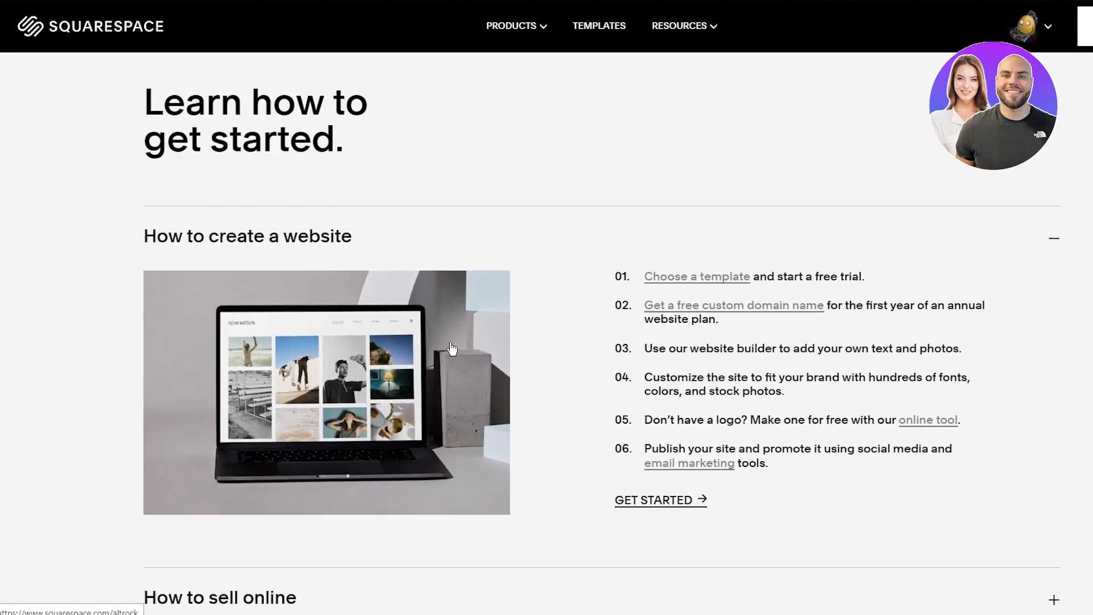
scroll(up, 3)
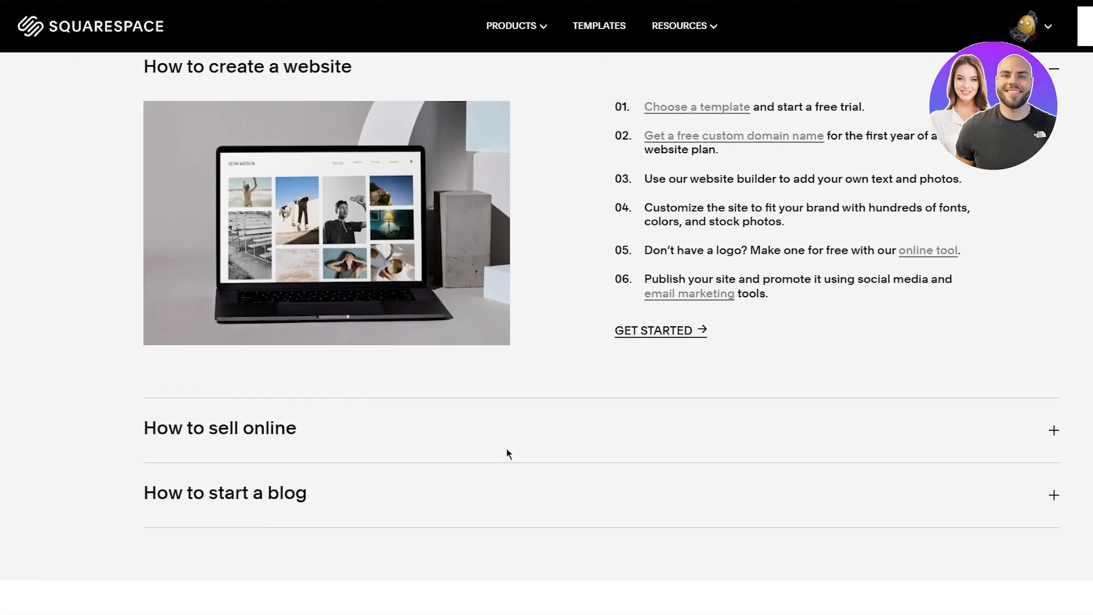
scroll(down, 3)
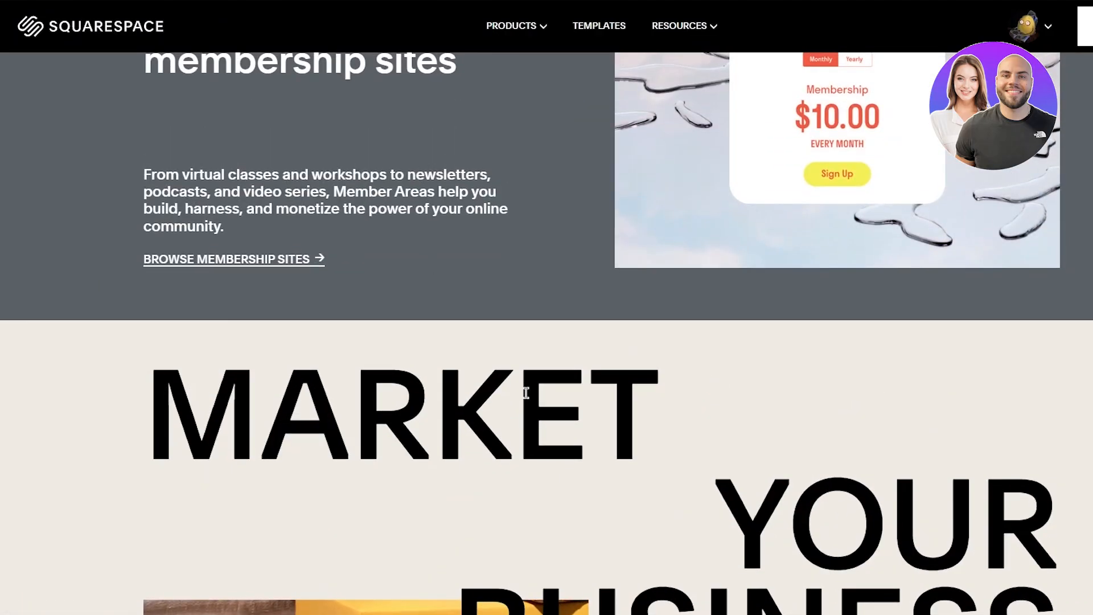
mouse_move(503, 336)
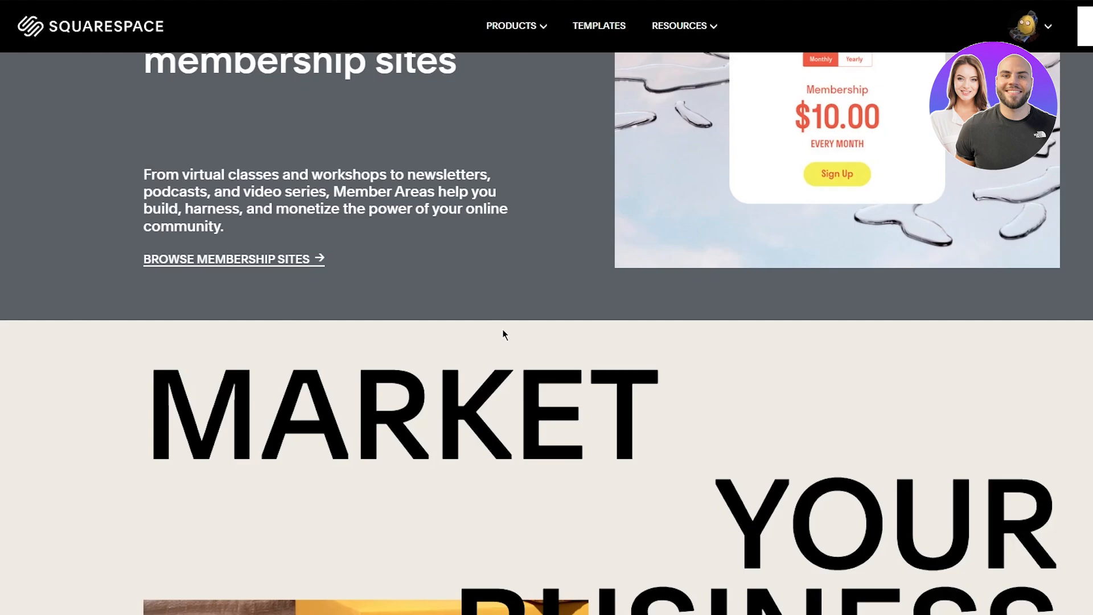
mouse_move(330, 55)
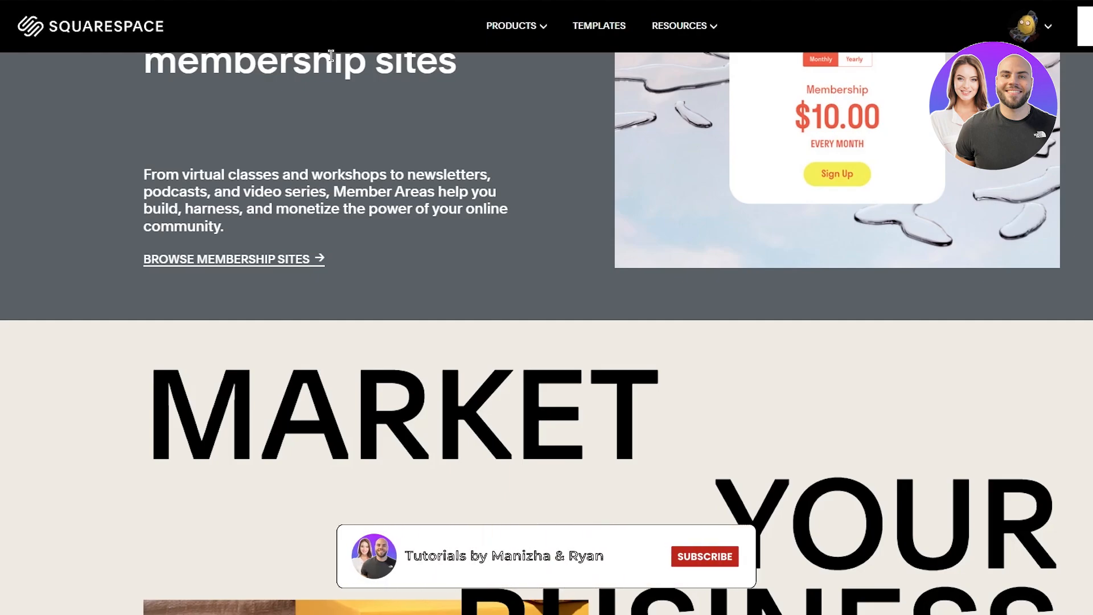
click(703, 556)
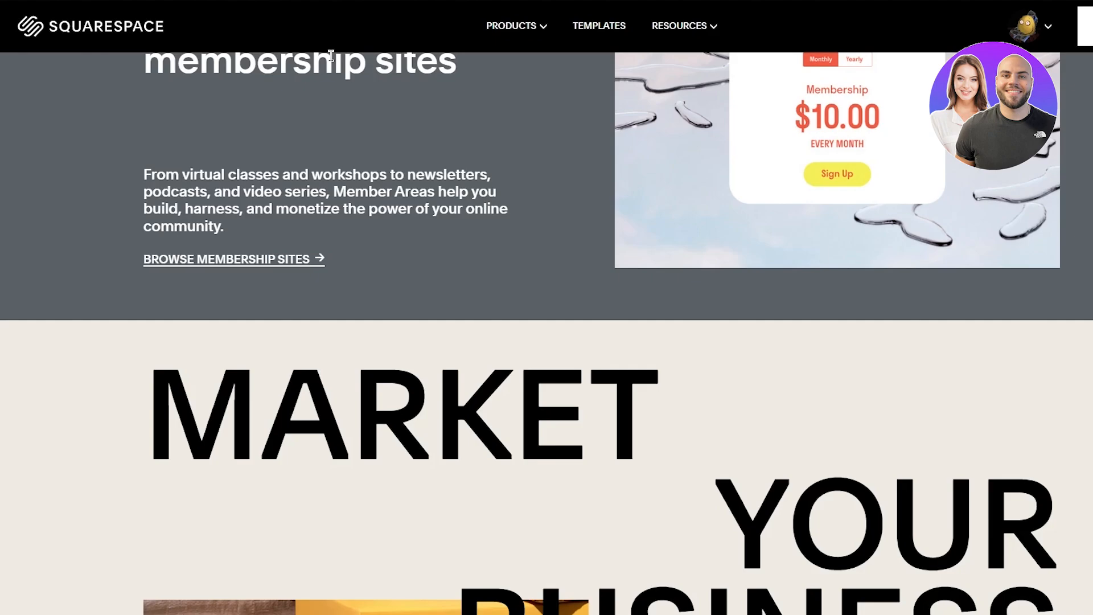
scroll(down, 3)
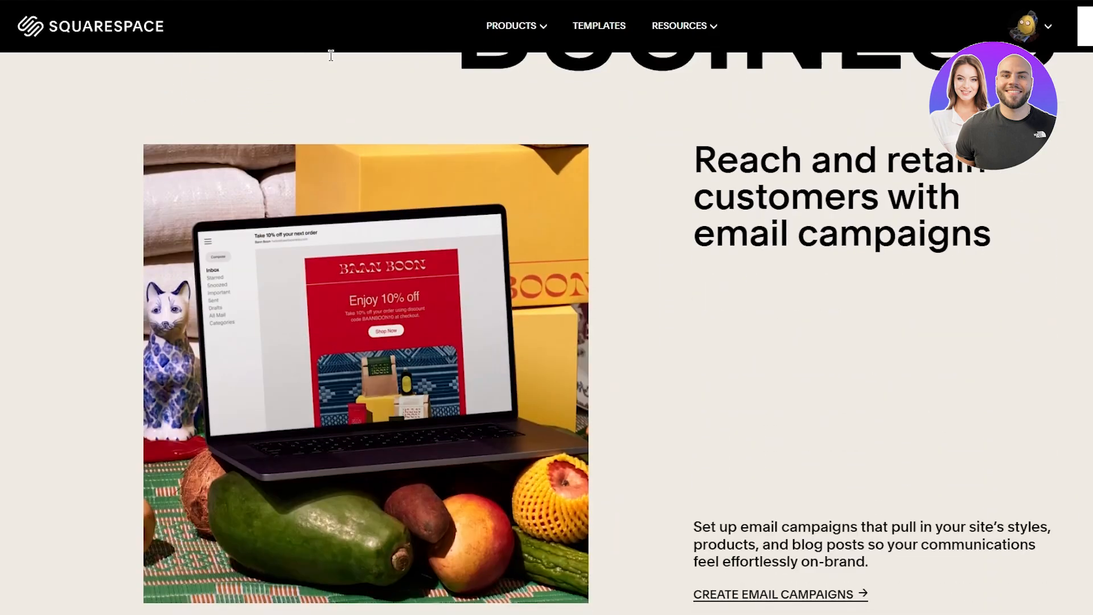
scroll(down, 3)
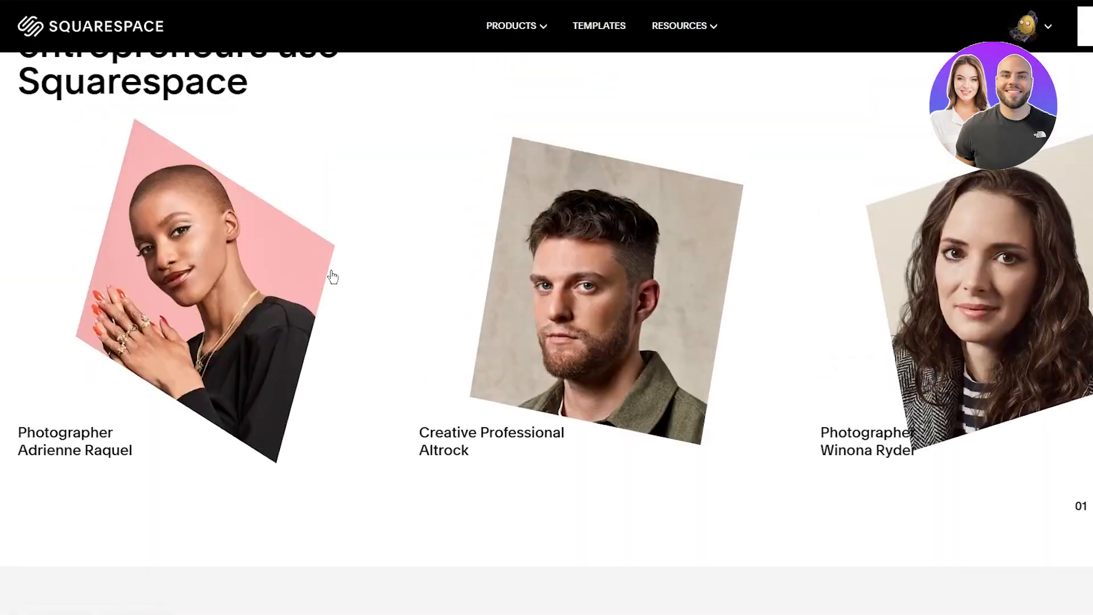
scroll(down, 3)
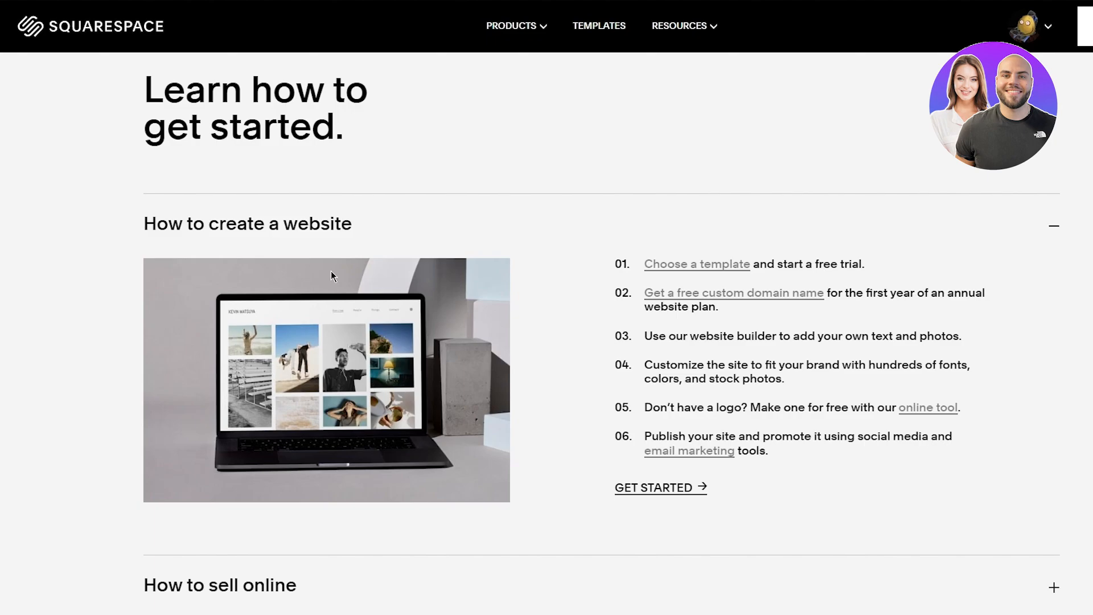
scroll(down, 3)
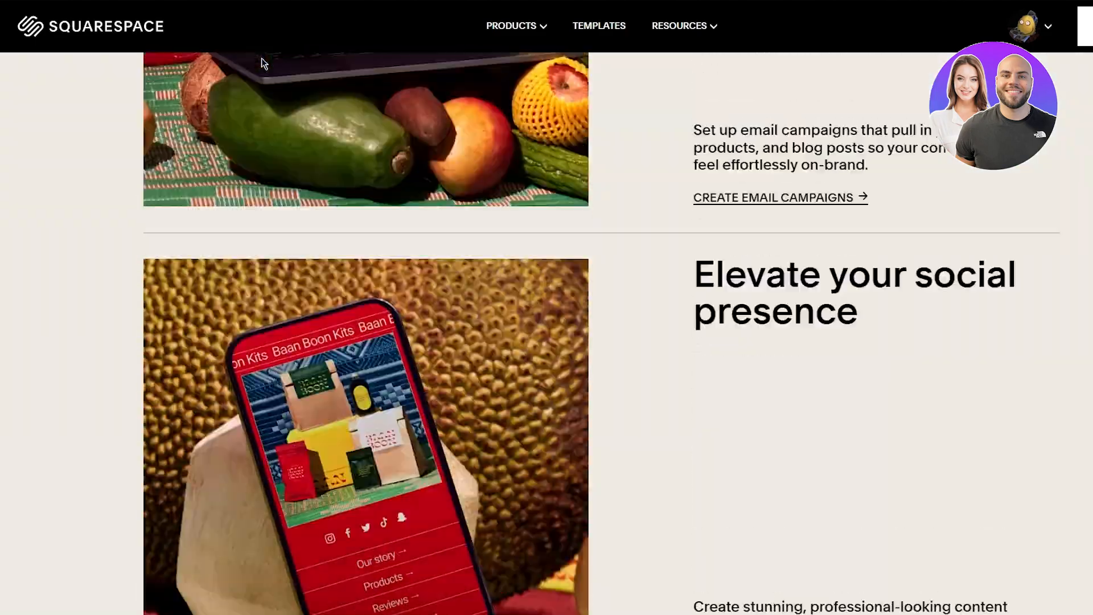
click(599, 25)
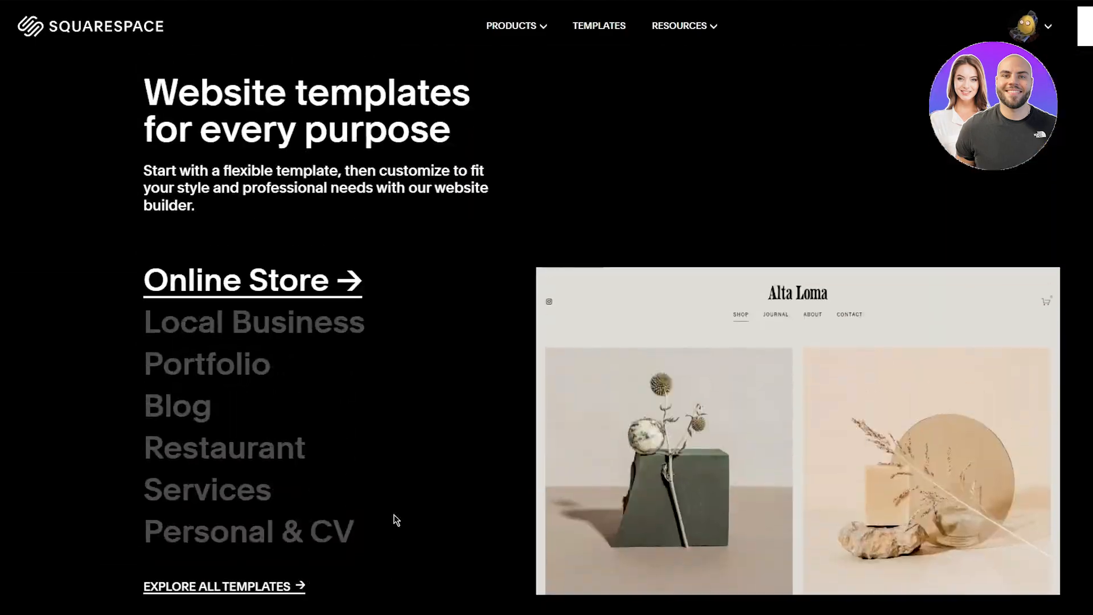
scroll(down, 3)
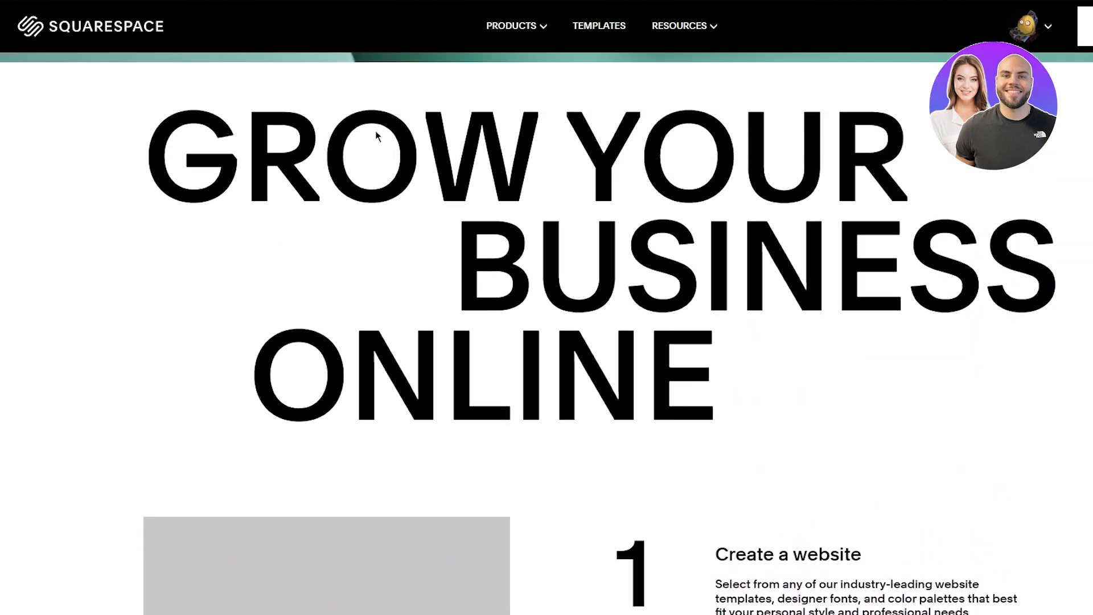
scroll(up, 3)
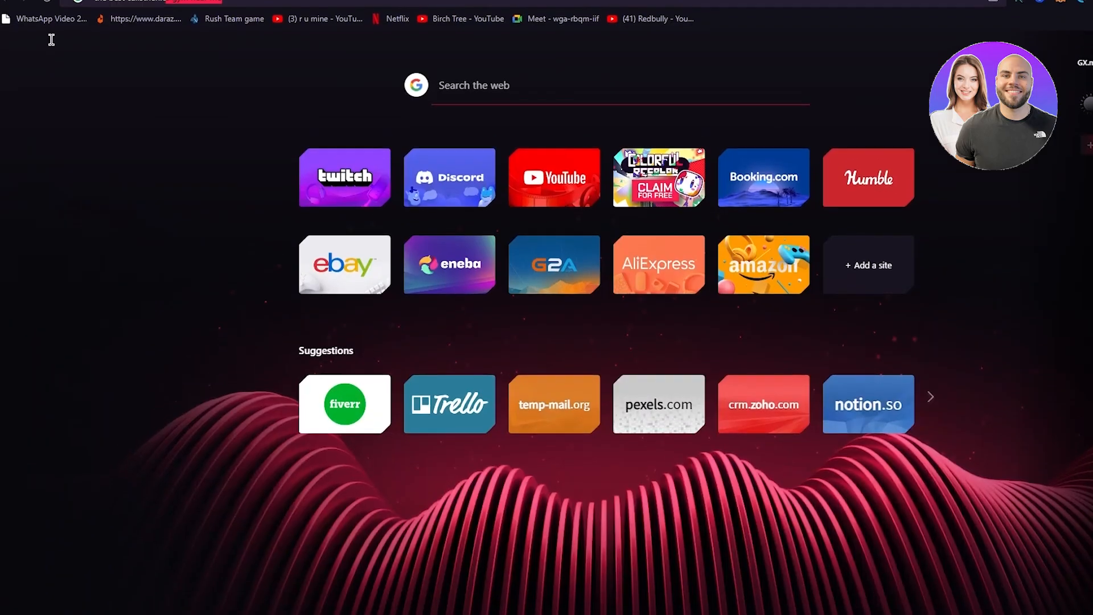
Search Google for '404 error page', then replace the query with 'ssl'
text(404)
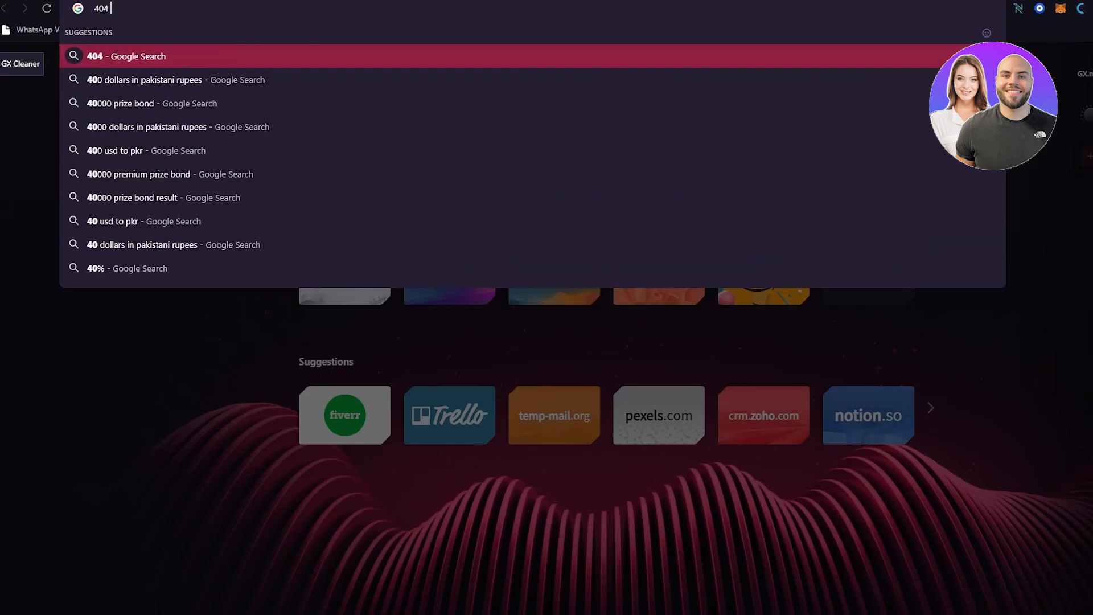
text(error p)
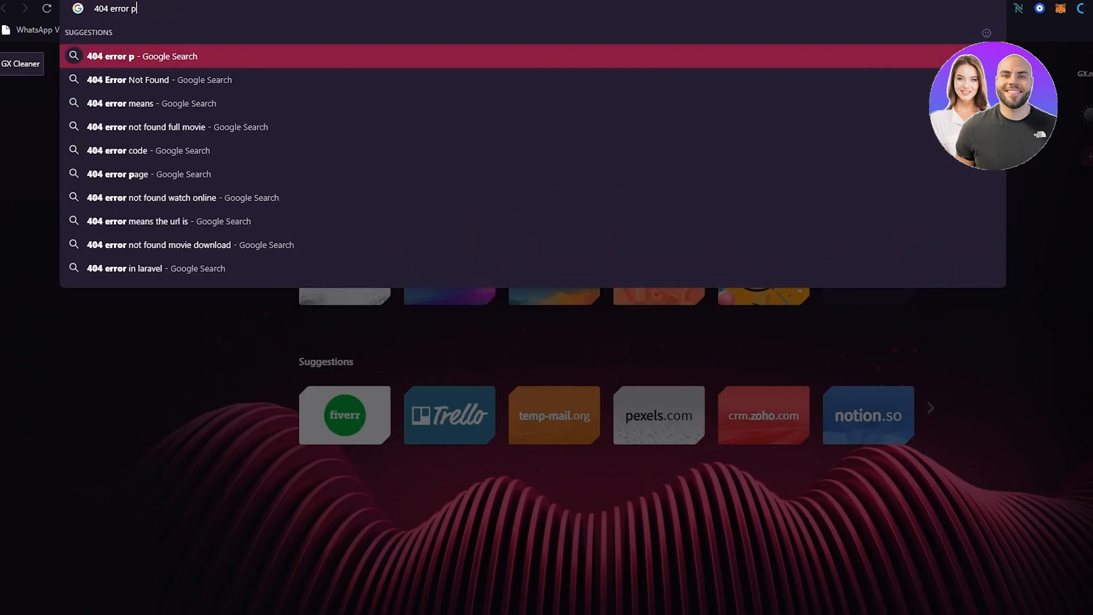
click(118, 173)
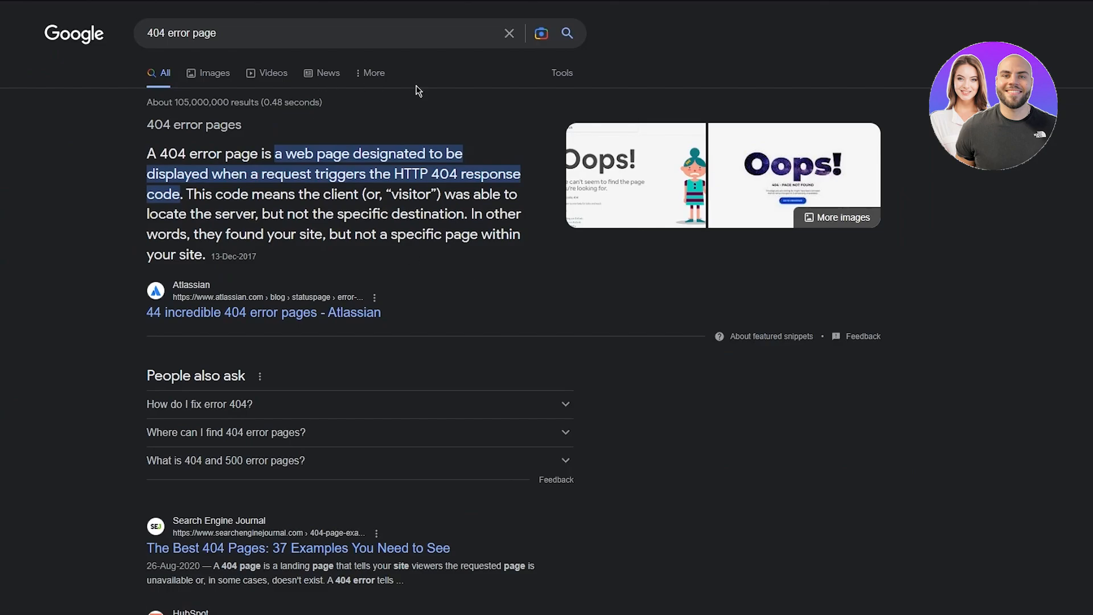
mouse_move(417, 90)
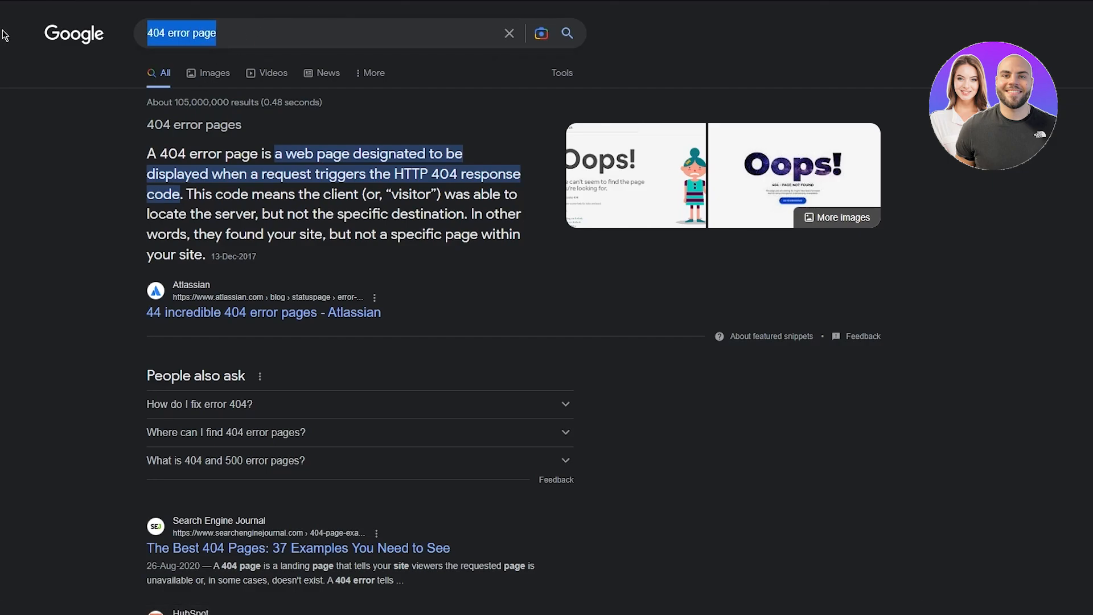
text(ssl)
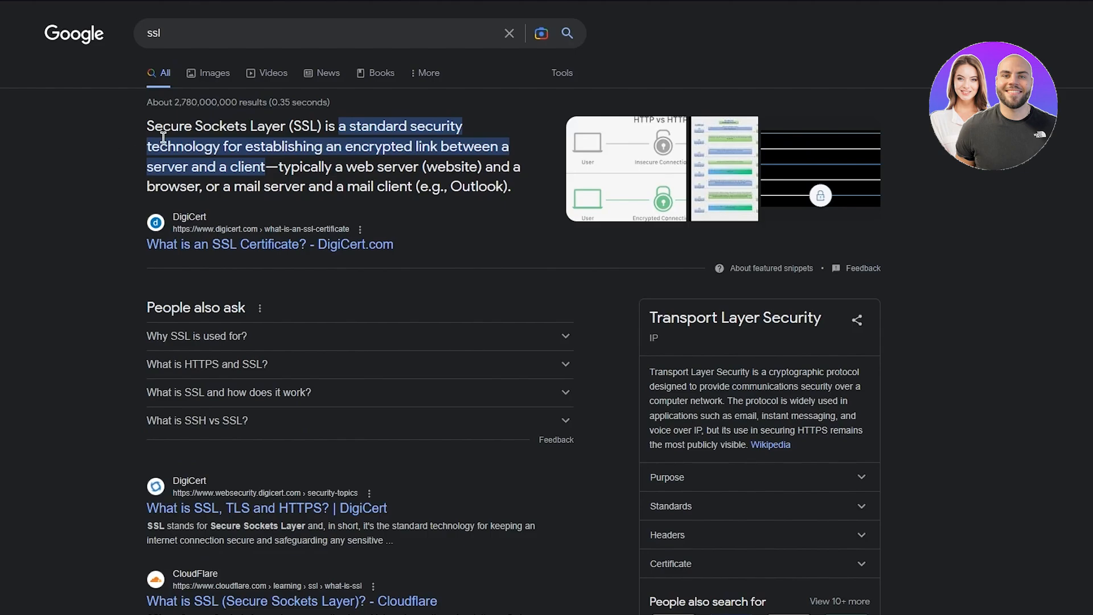
mouse_move(264, 152)
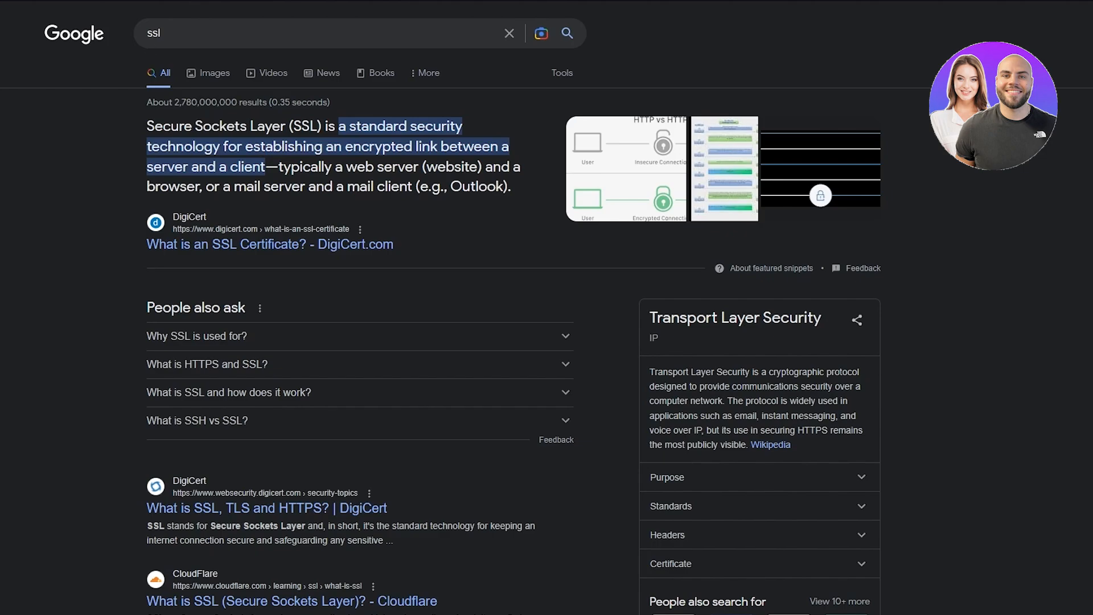
Run the 'google search console' search, then select the query to replace it
text(god)
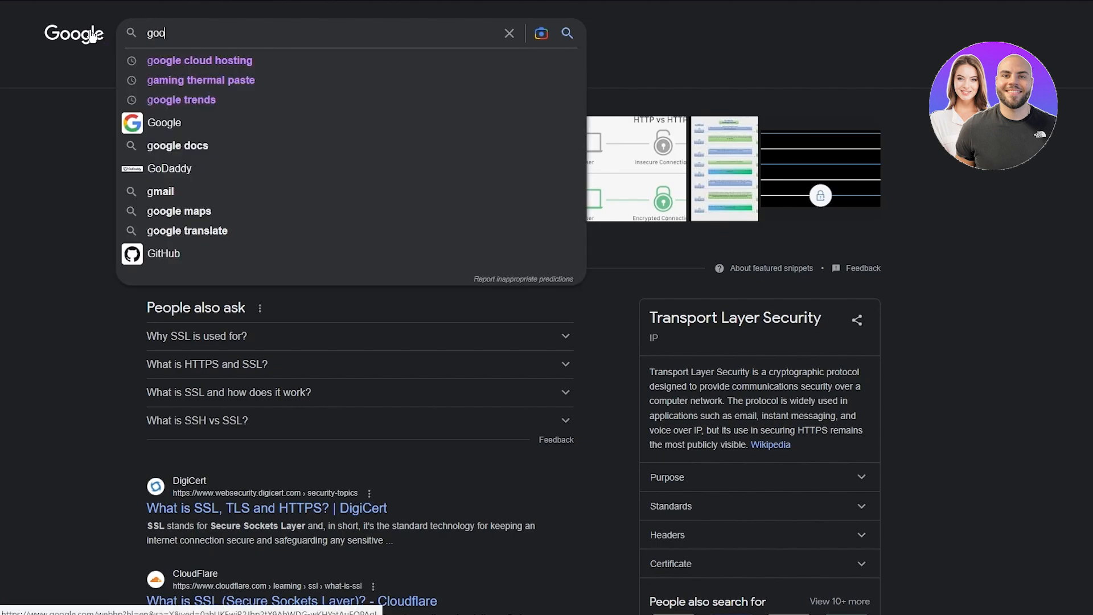
text(google sear)
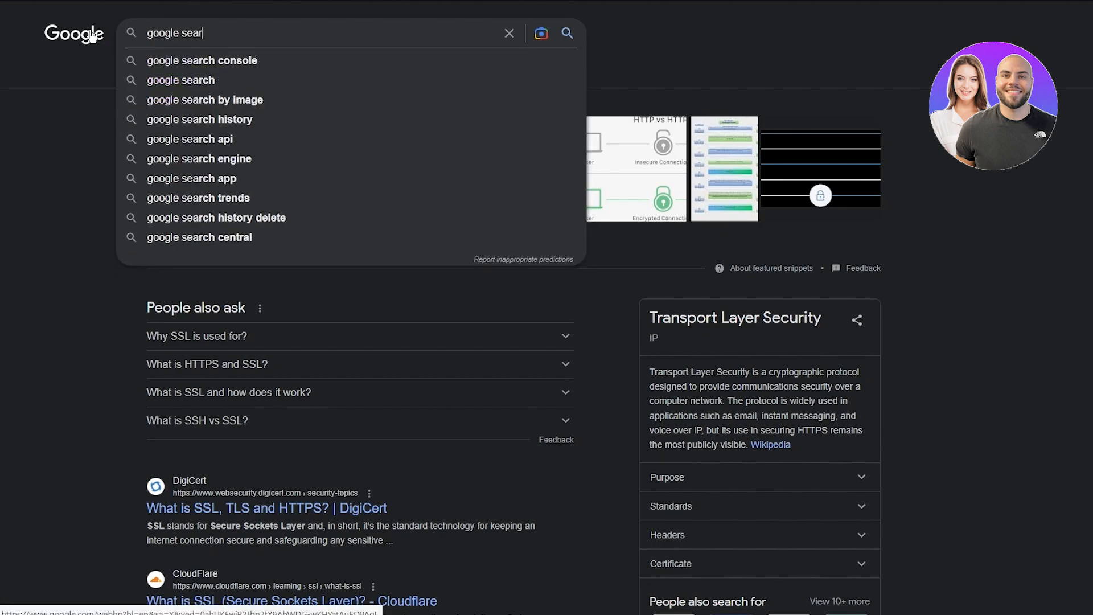
click(201, 60)
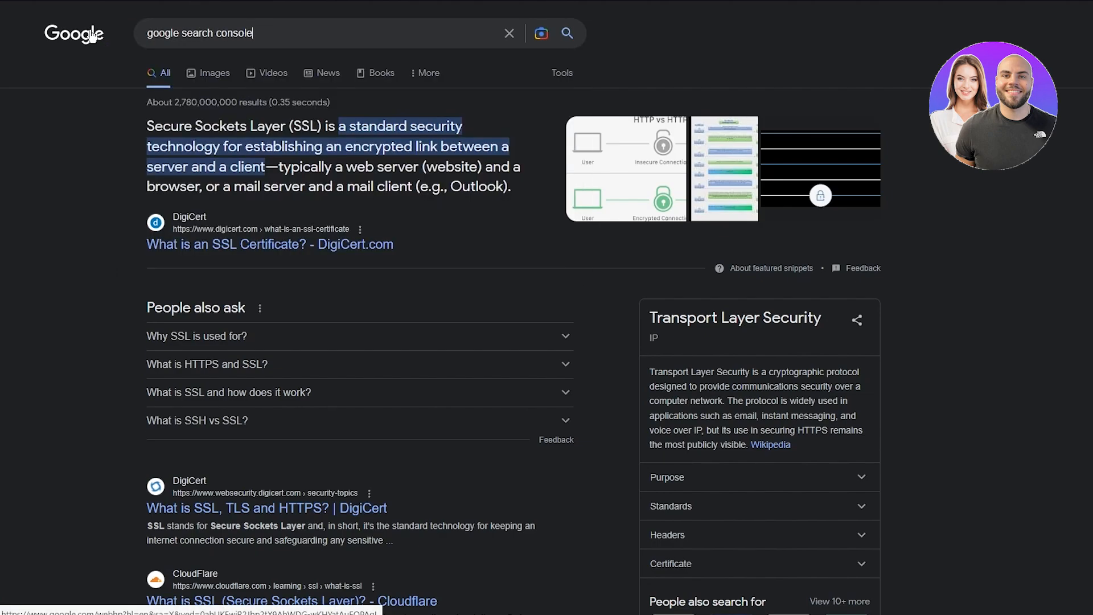
key(Return)
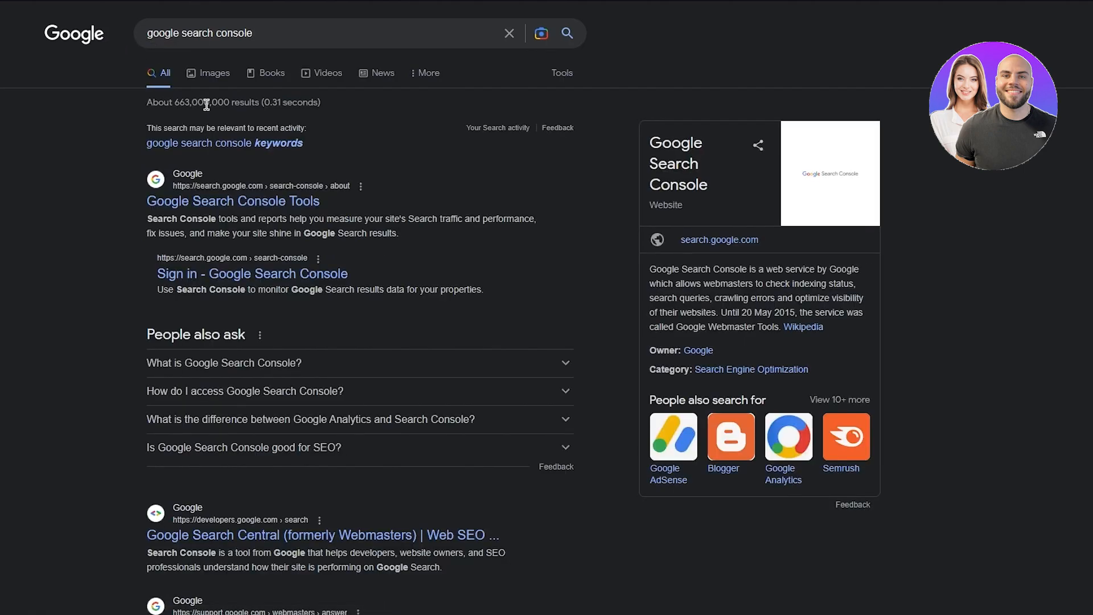
mouse_move(329, 169)
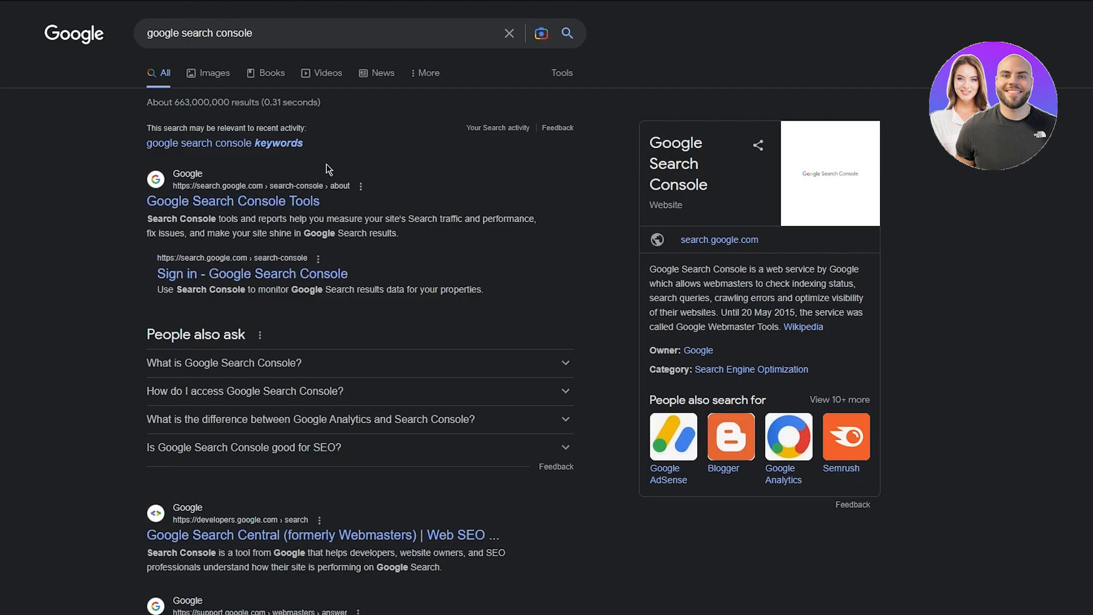
mouse_move(639, 565)
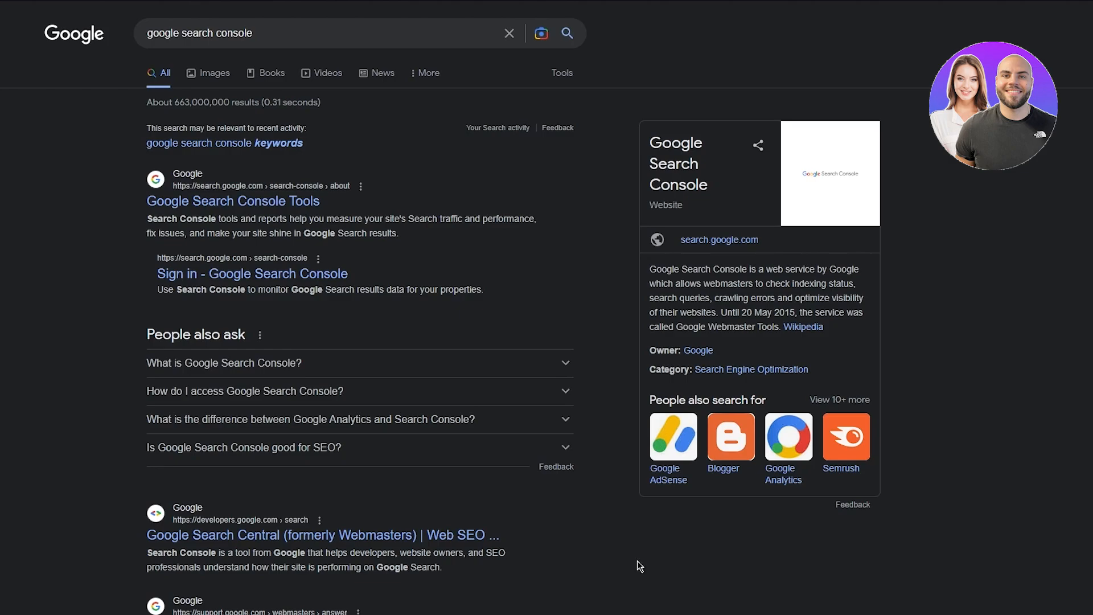
mouse_move(823, 505)
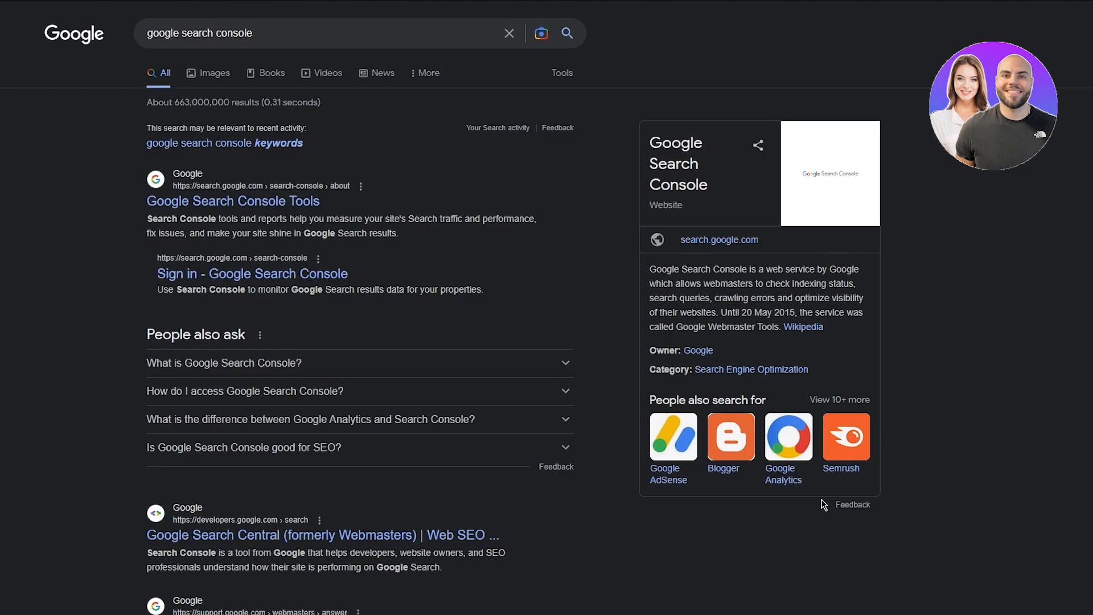
triple_click(199, 33)
text(google)
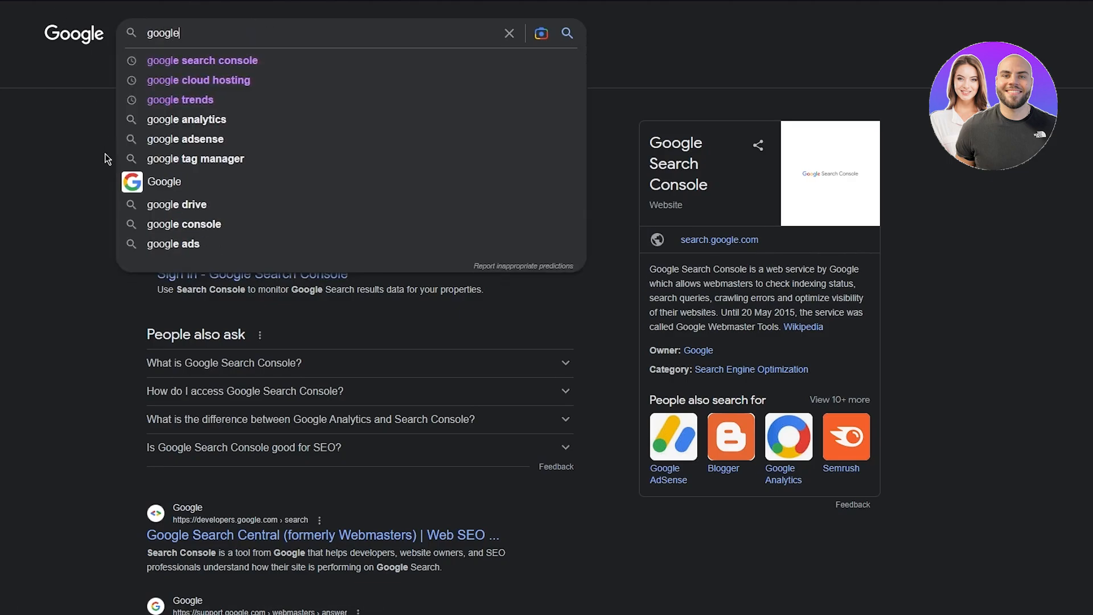
Type 'google business p' and pick the 'google business page' suggestion
text(busines)
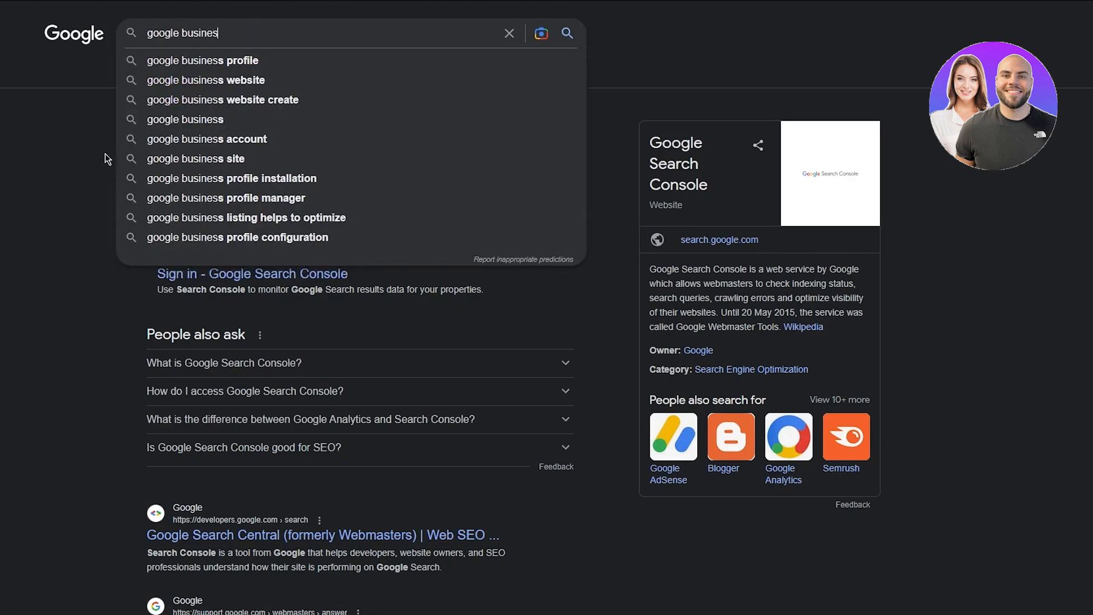
text(p)
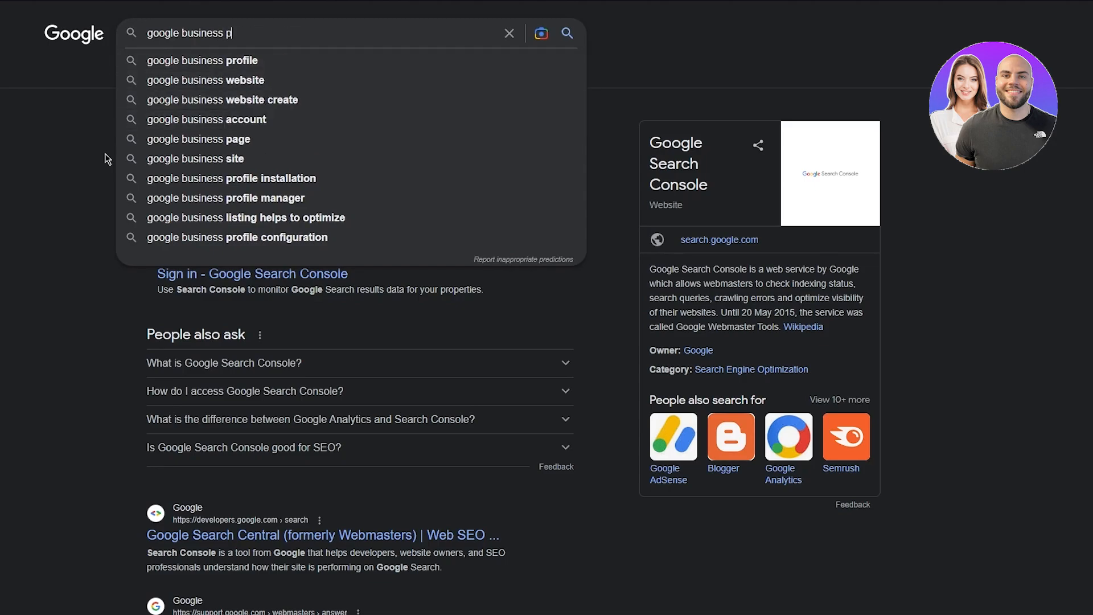
click(204, 139)
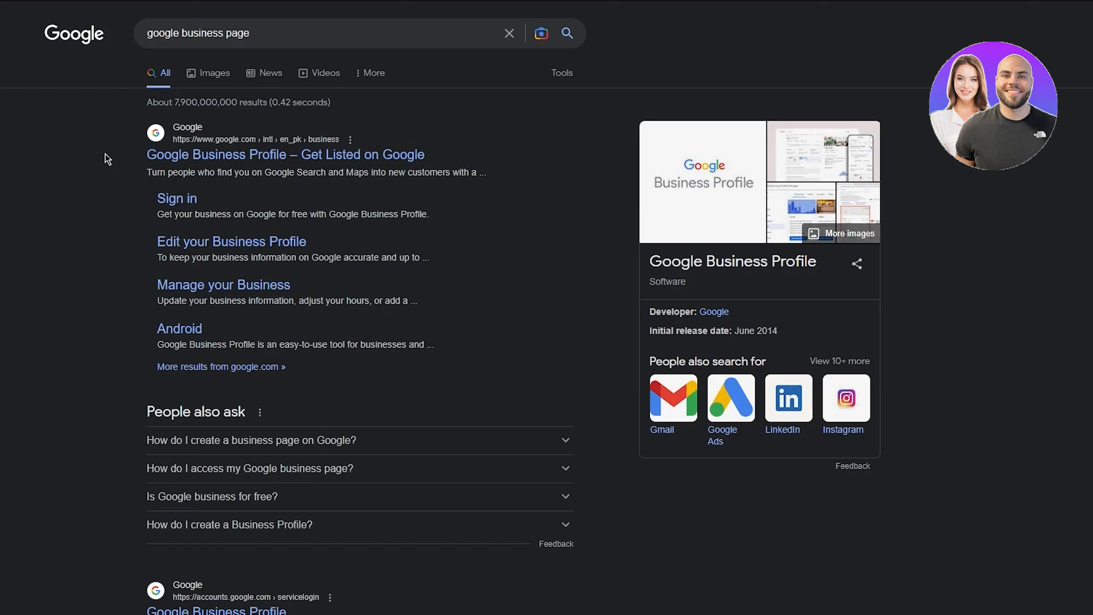
mouse_move(183, 91)
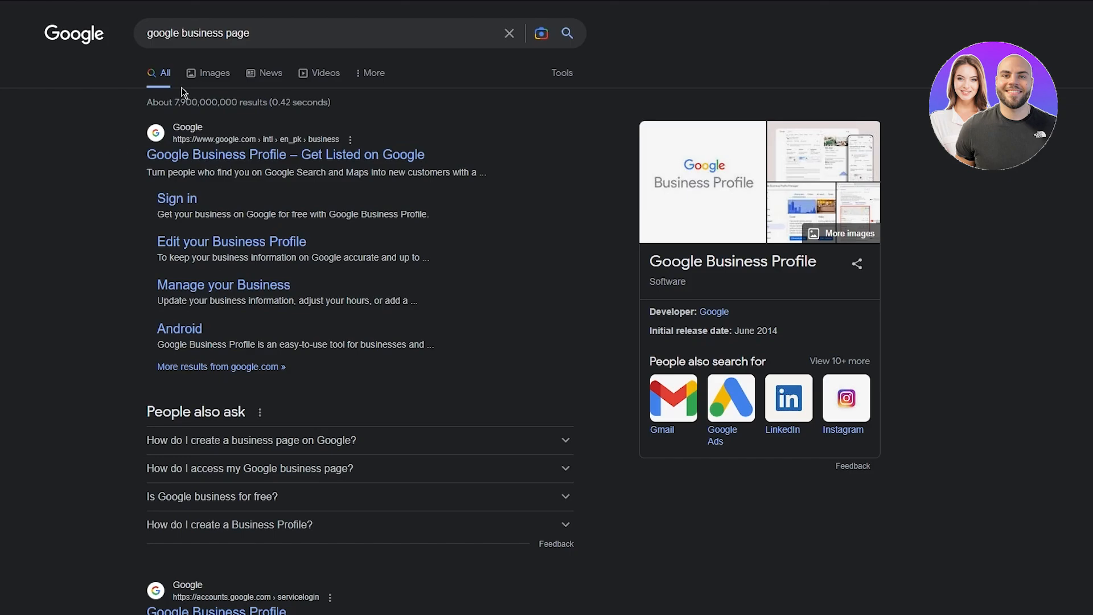
Search 'power words', scroll the results, and return to the Squarespace homepage
text(po)
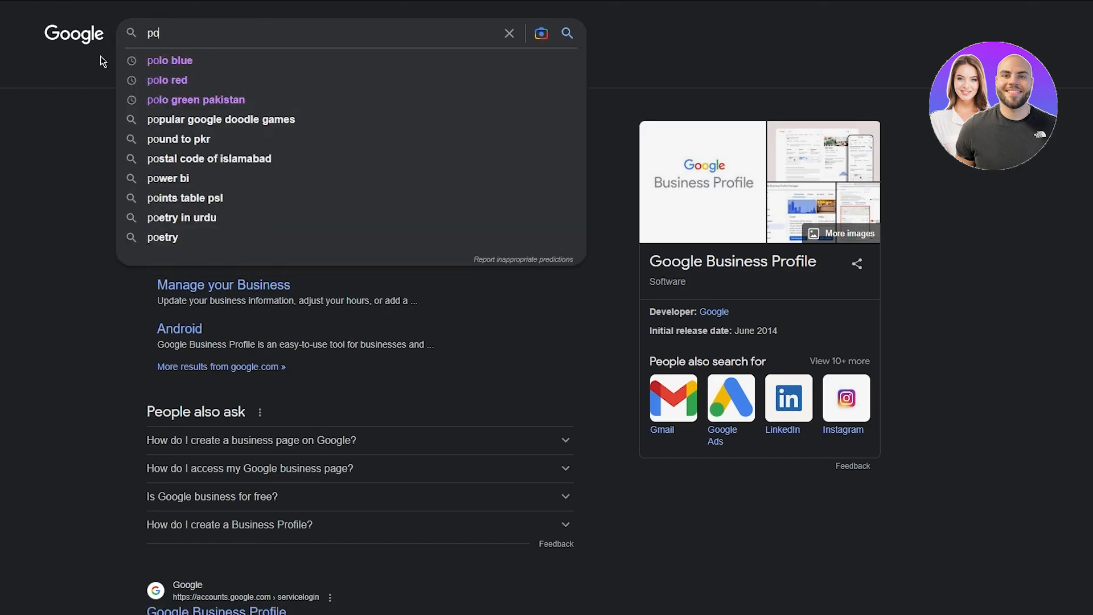
text(power wo)
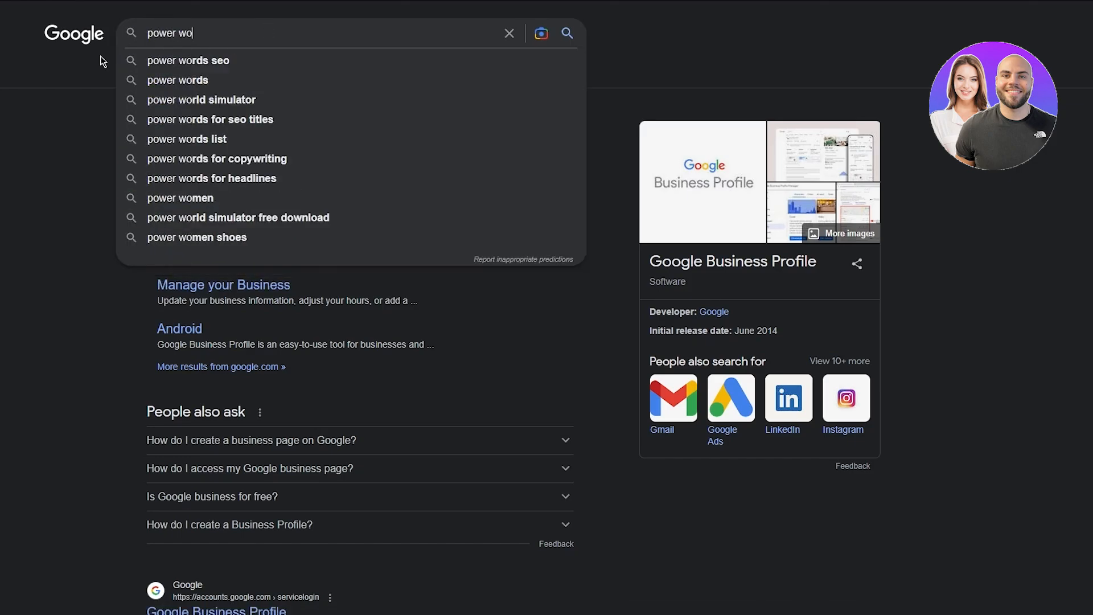
click(178, 80)
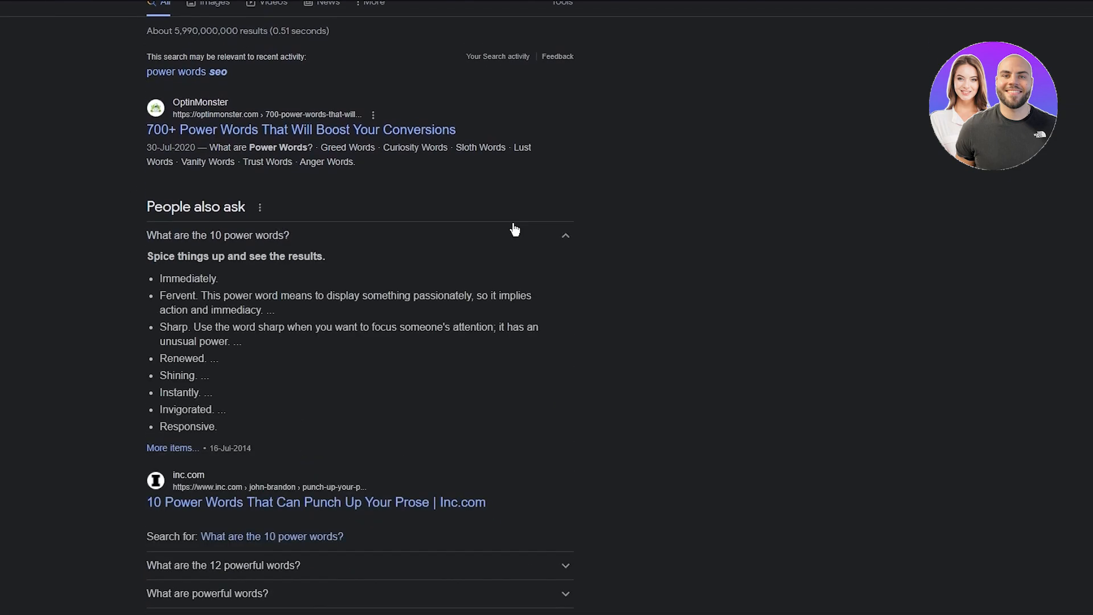
mouse_move(369, 317)
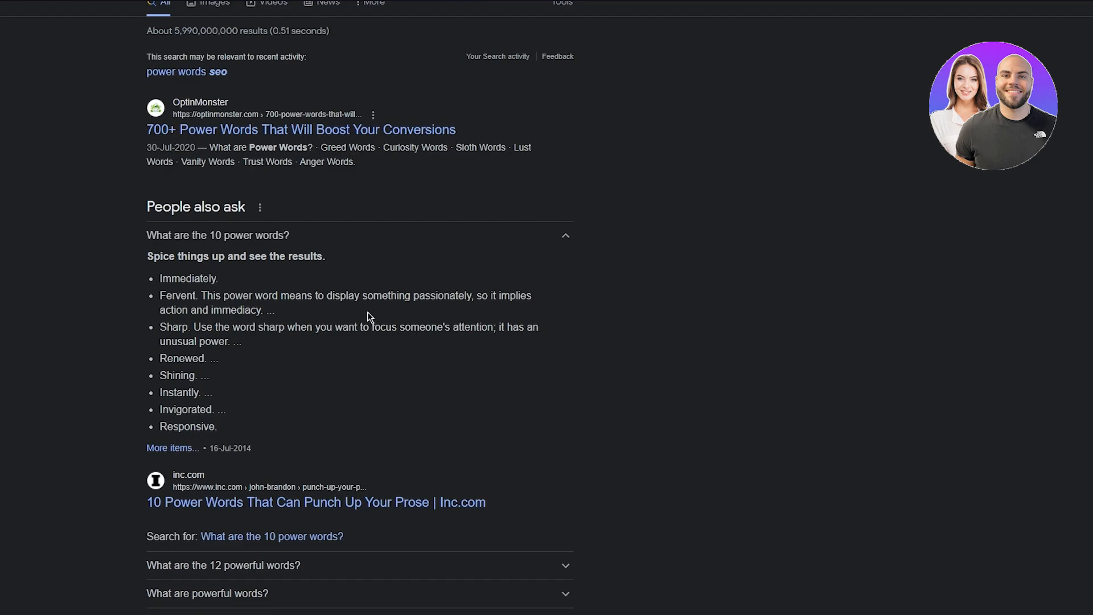
scroll(down, 3)
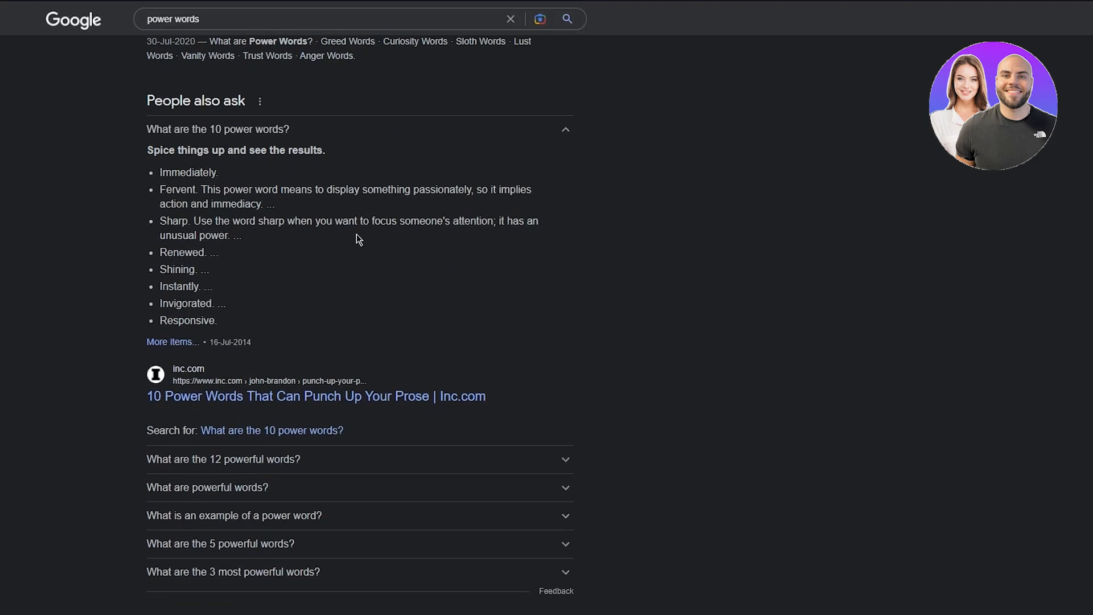
mouse_move(663, 255)
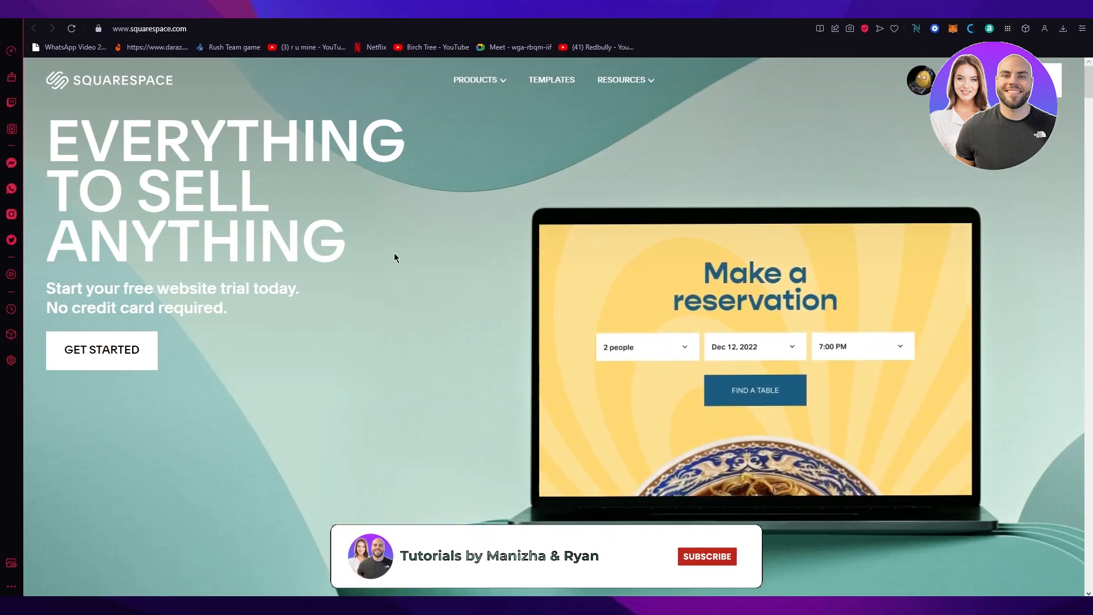
click(705, 555)
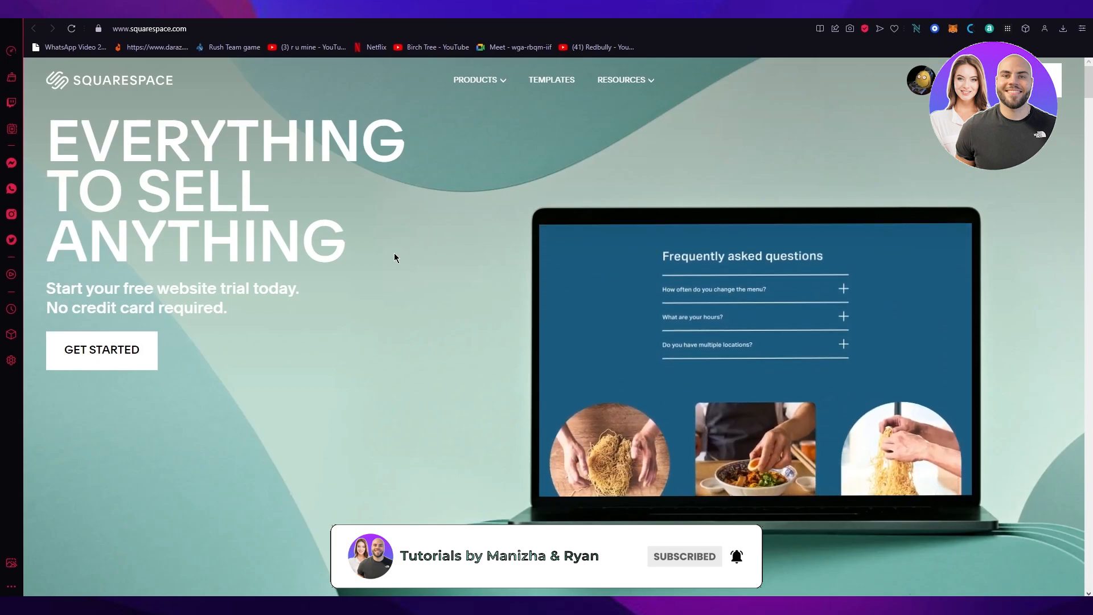